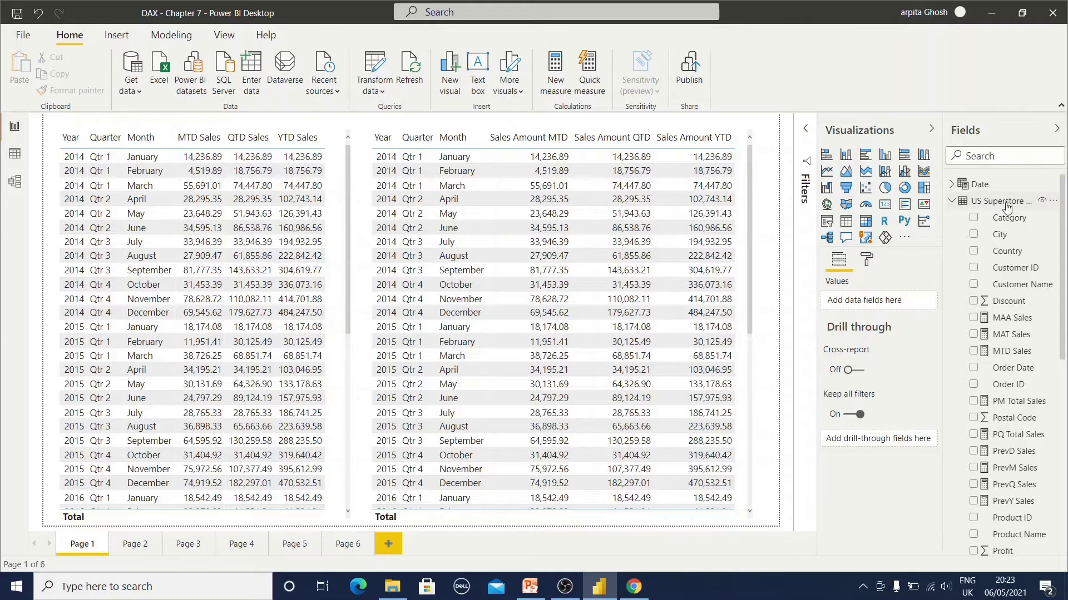
{"action": "mouse_move", "coordinate": [1004, 201]}
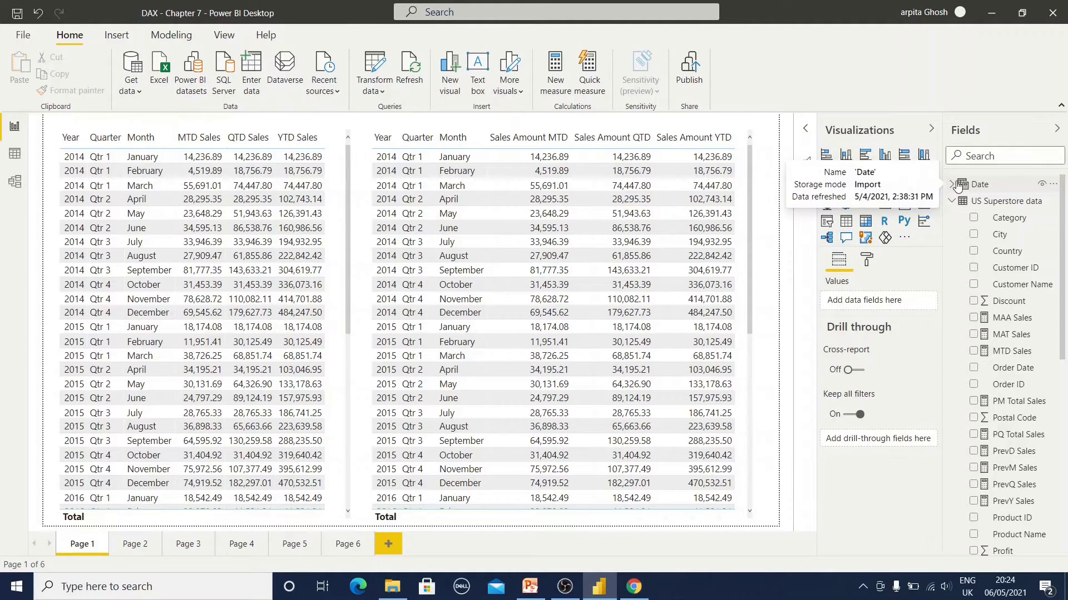
Show the Sales Amount YTD formula with DATESYTD, scrolling the Fields pane
{"action": "left_click", "coordinate": [961, 184]}
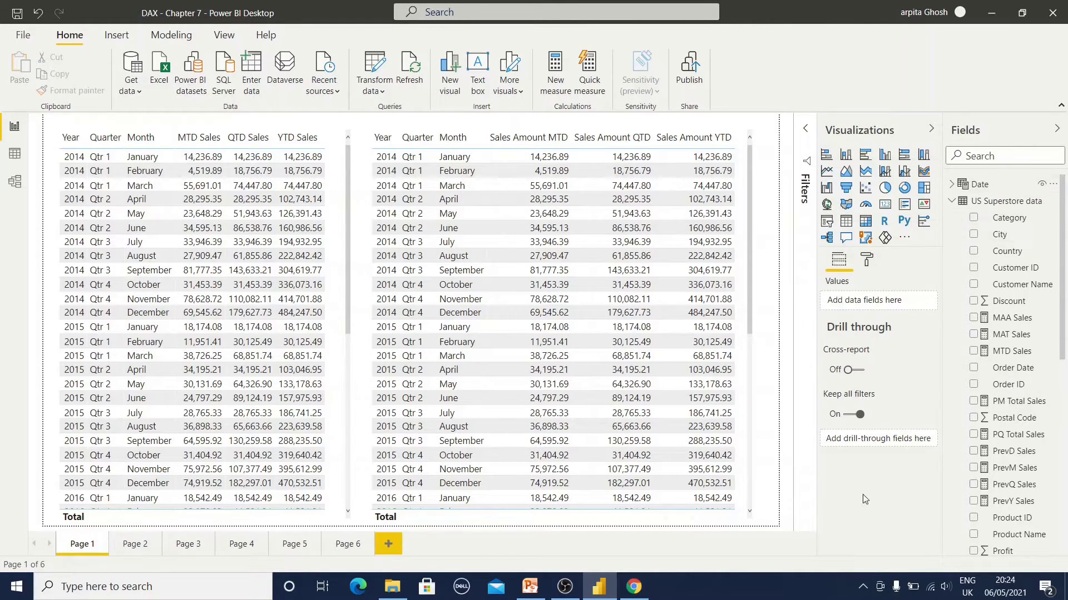
{"action": "mouse_move", "coordinate": [905, 488]}
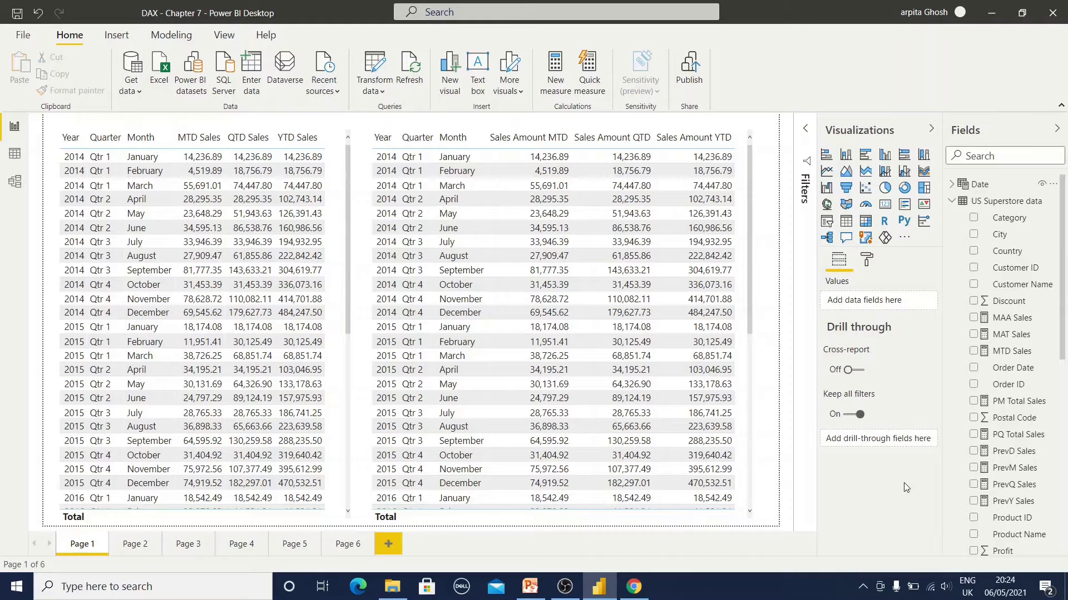
{"action": "scroll", "scroll_direction": "down", "scroll_amount": 3}
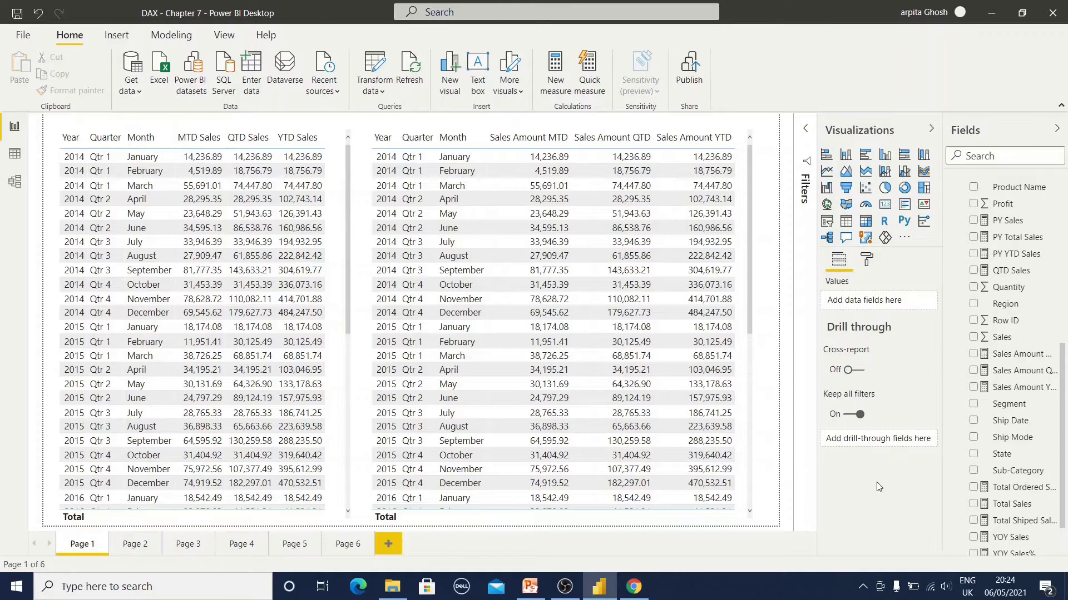
{"action": "mouse_move", "coordinate": [932, 441]}
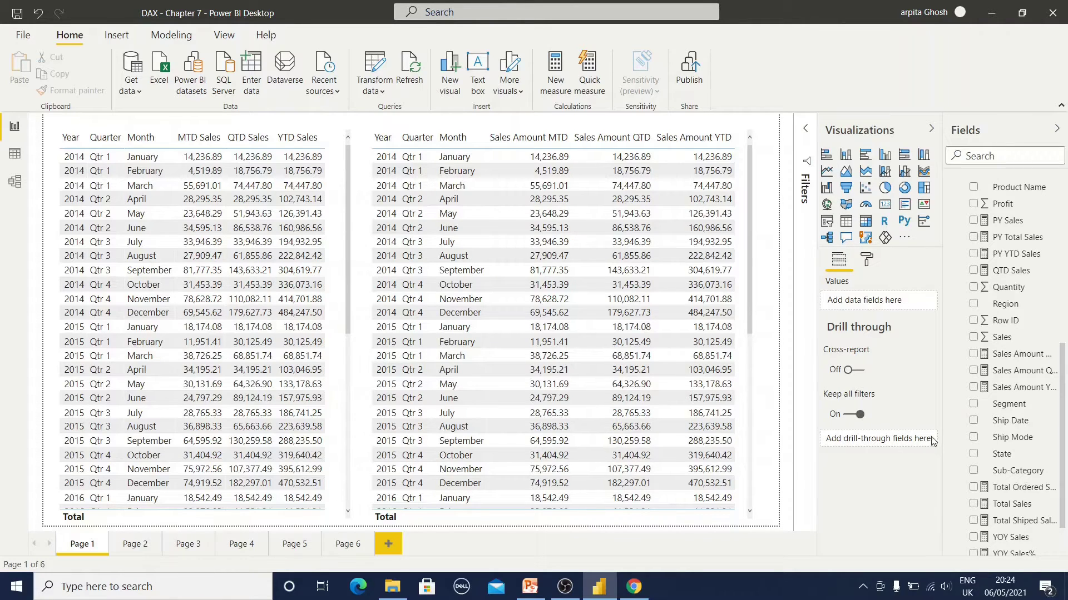
{"action": "mouse_move", "coordinate": [1019, 354]}
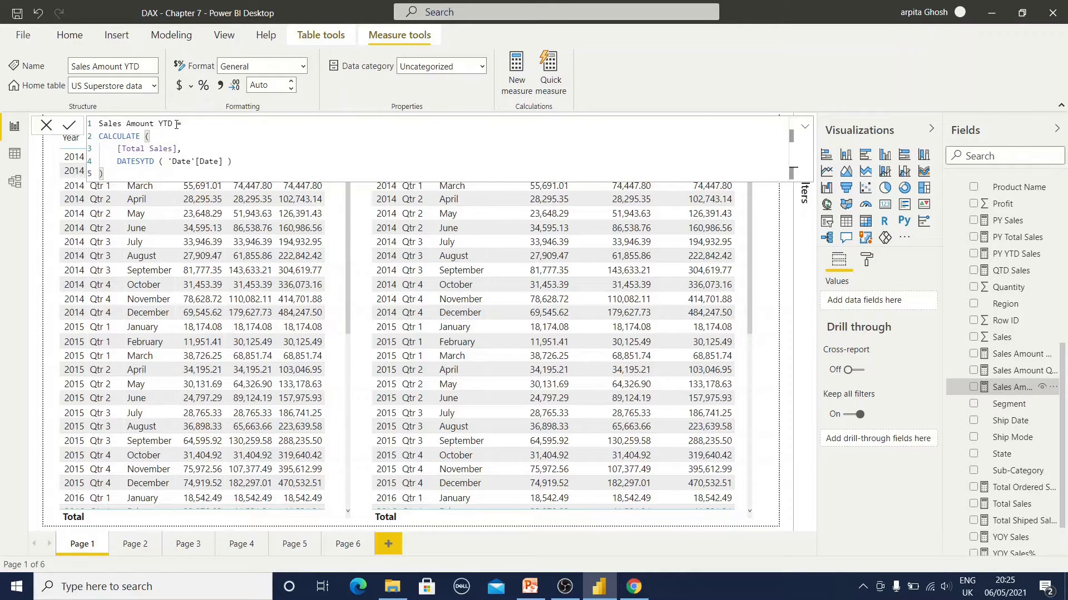
Load the Sales Amount MTD measure's DATESMTD formula into the formula bar
{"action": "type", "text": "="}
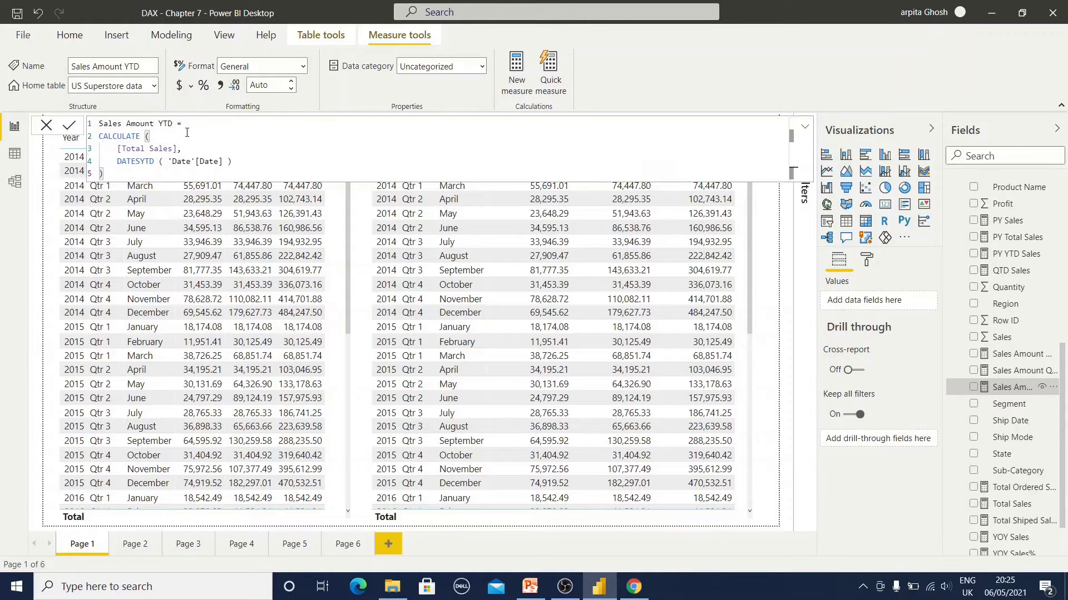
{"action": "mouse_move", "coordinate": [1030, 369]}
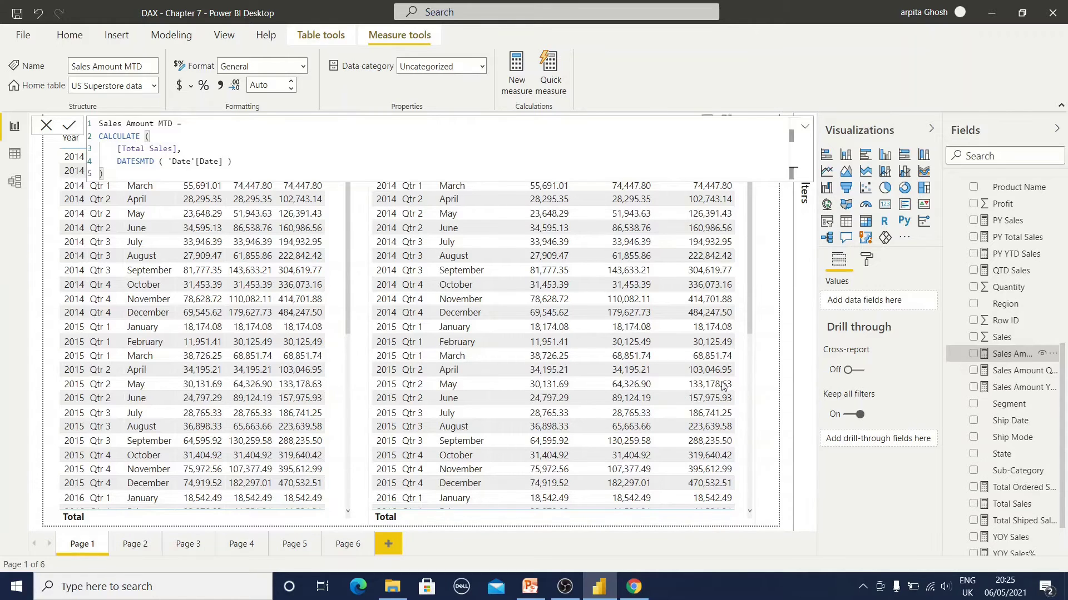
Close the measure formula and return to the two report tables
{"action": "left_click", "coordinate": [68, 125]}
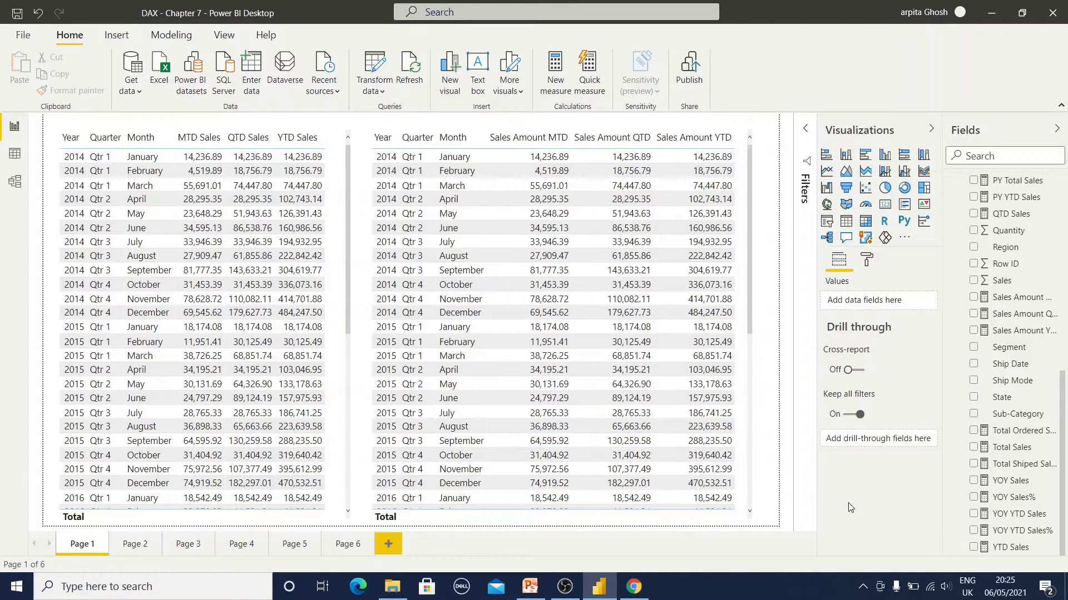
{"action": "mouse_move", "coordinate": [1014, 548]}
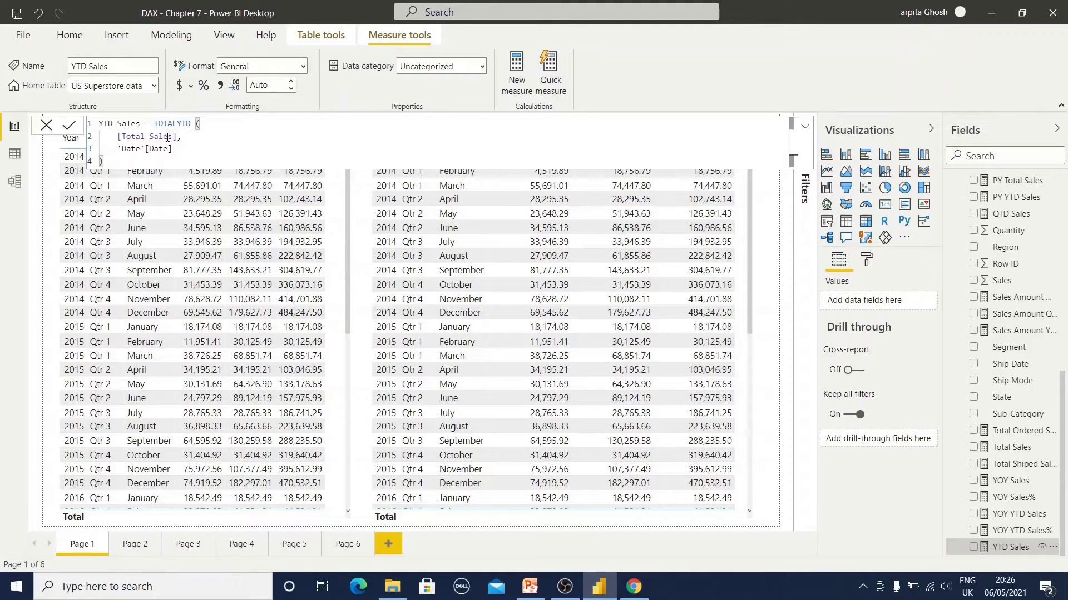
{"action": "mouse_move", "coordinate": [901, 382]}
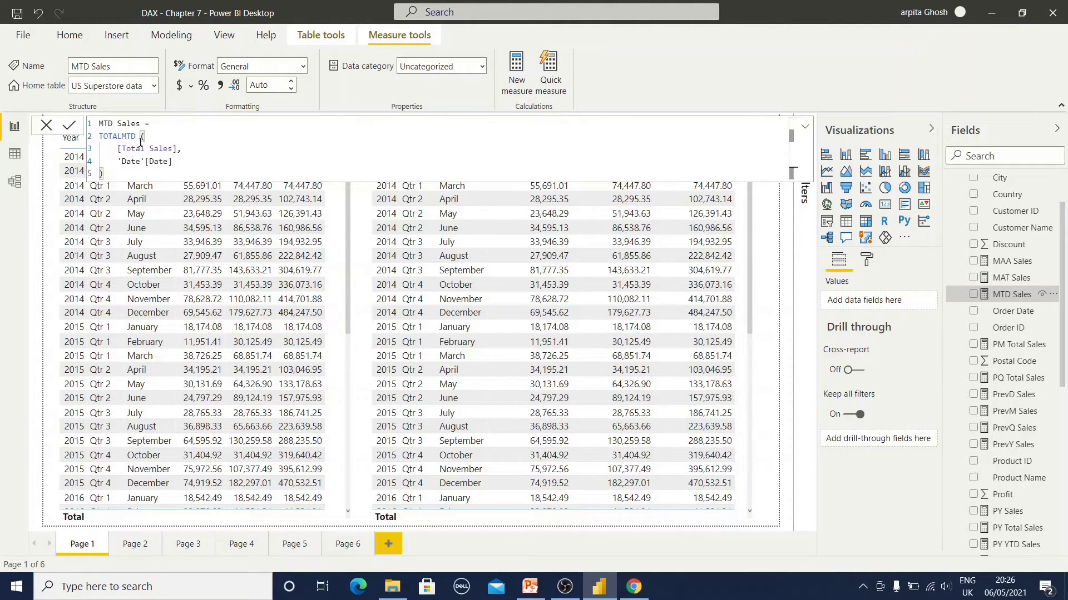
{"action": "mouse_move", "coordinate": [619, 530]}
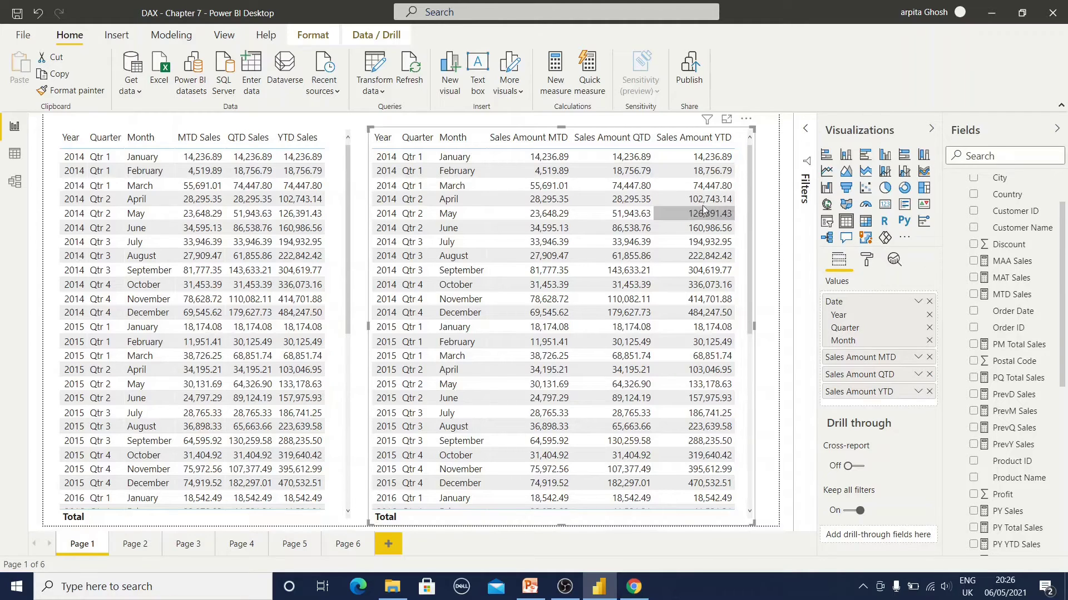
Go to Page 2 and show the PY Sales formula using SAMEPERIODLASTYEAR
{"action": "left_click", "coordinate": [135, 544]}
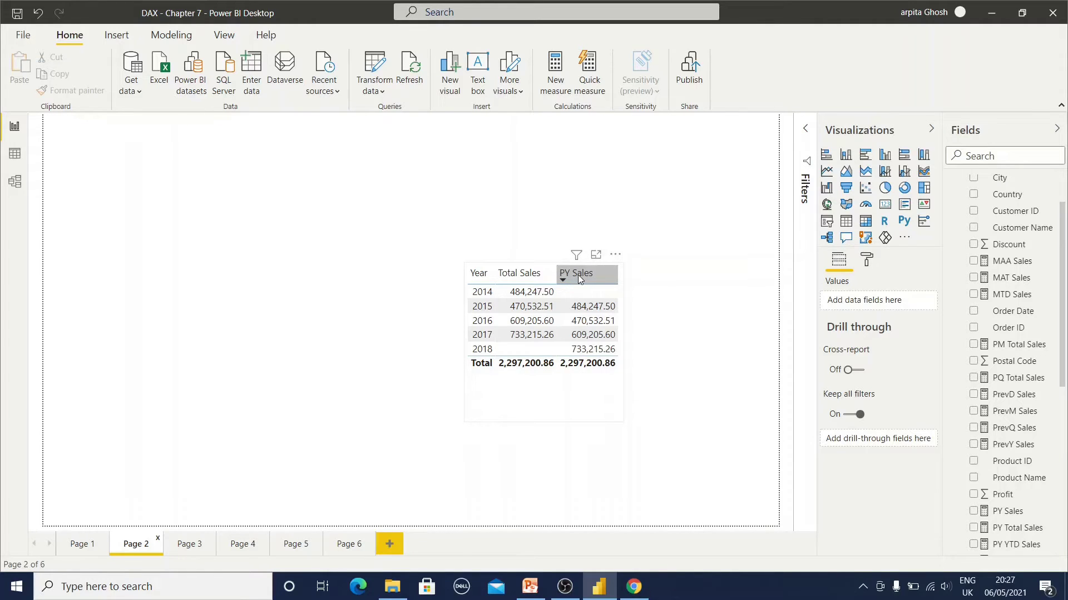
{"action": "mouse_move", "coordinate": [759, 355]}
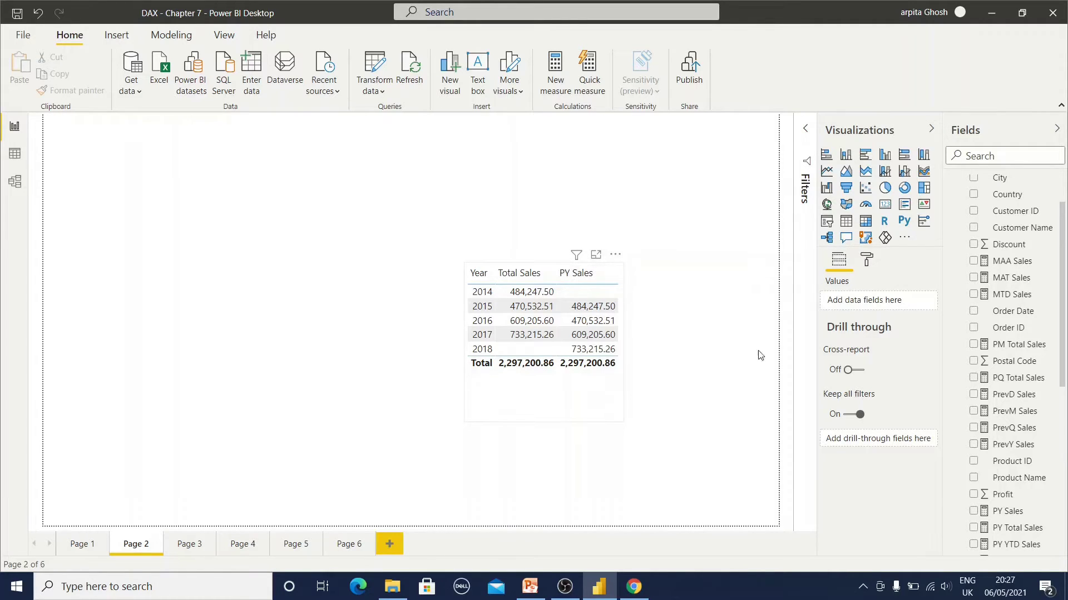
{"action": "left_click", "coordinate": [1010, 510]}
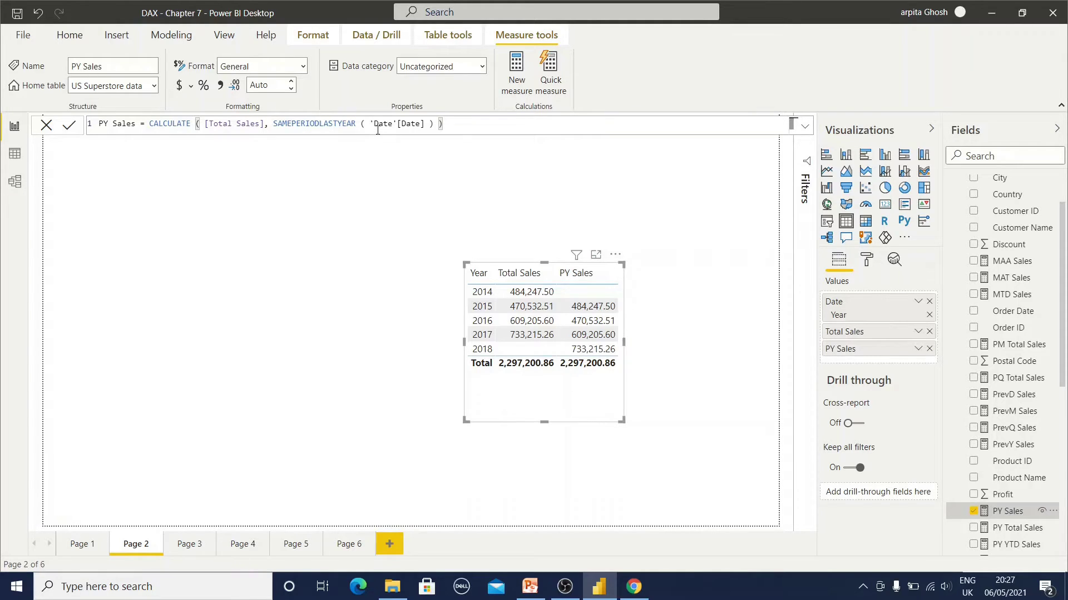
{"action": "mouse_move", "coordinate": [347, 123]}
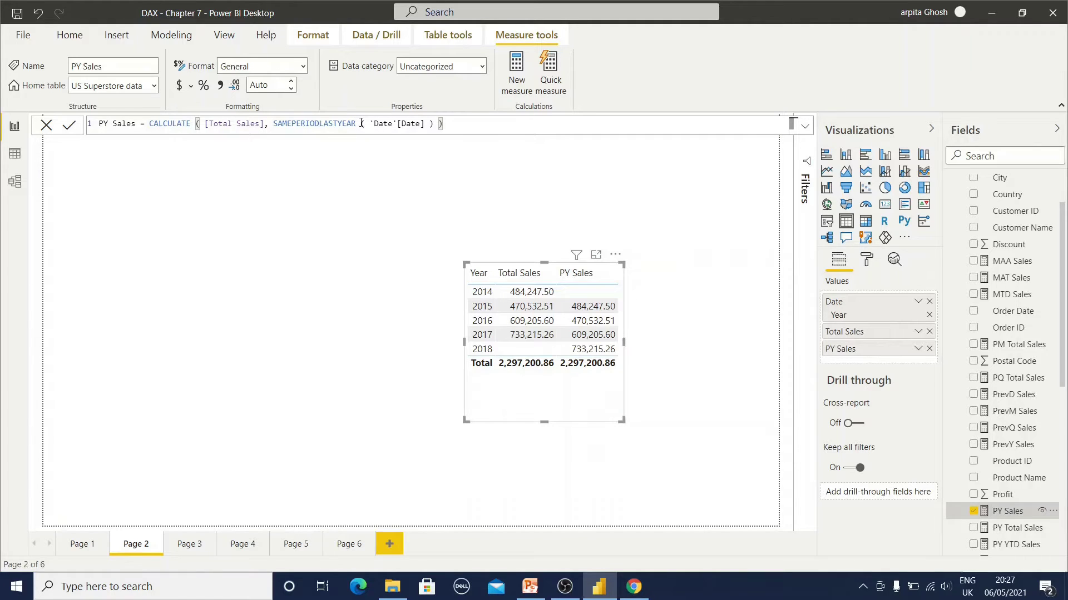
Review the PrevY, PrevQ, PrevM and PrevD Sales DATEADD formulas in turn
{"action": "left_click", "coordinate": [1007, 444]}
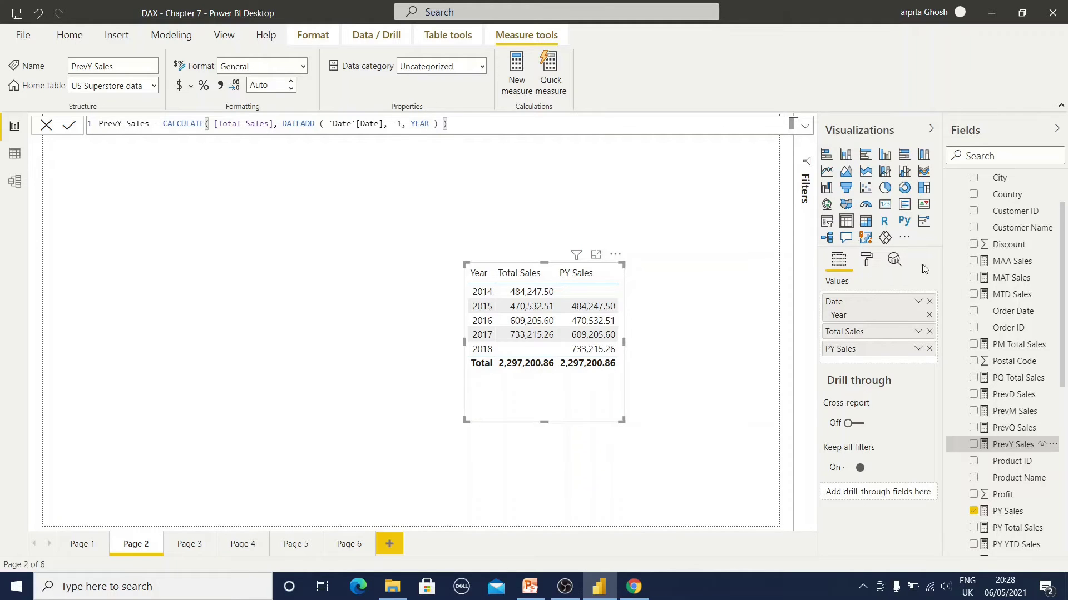
{"action": "left_click", "coordinate": [1014, 427]}
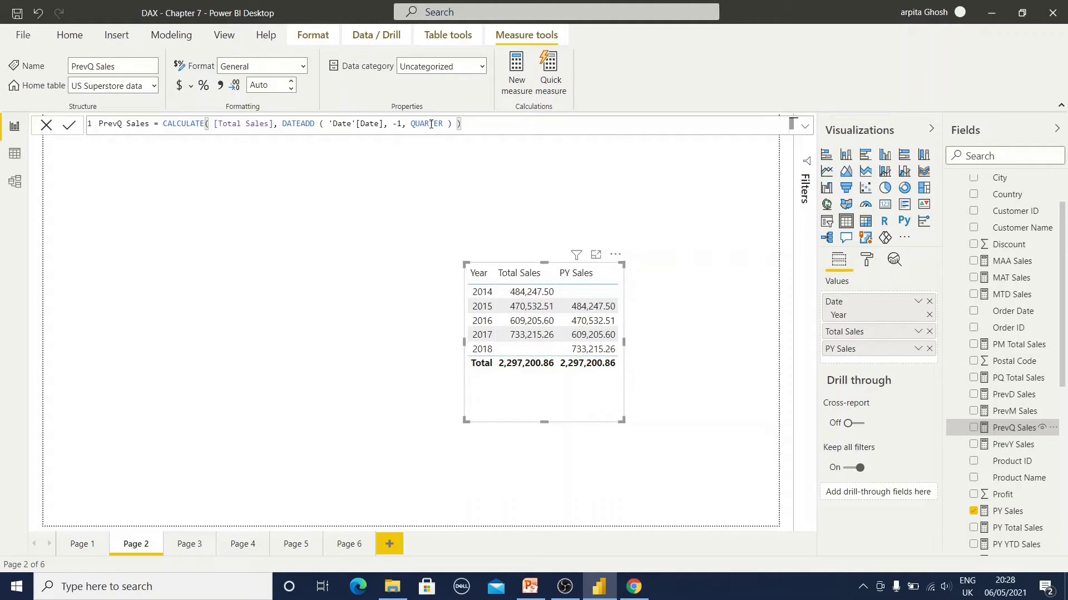
{"action": "mouse_move", "coordinate": [1014, 394]}
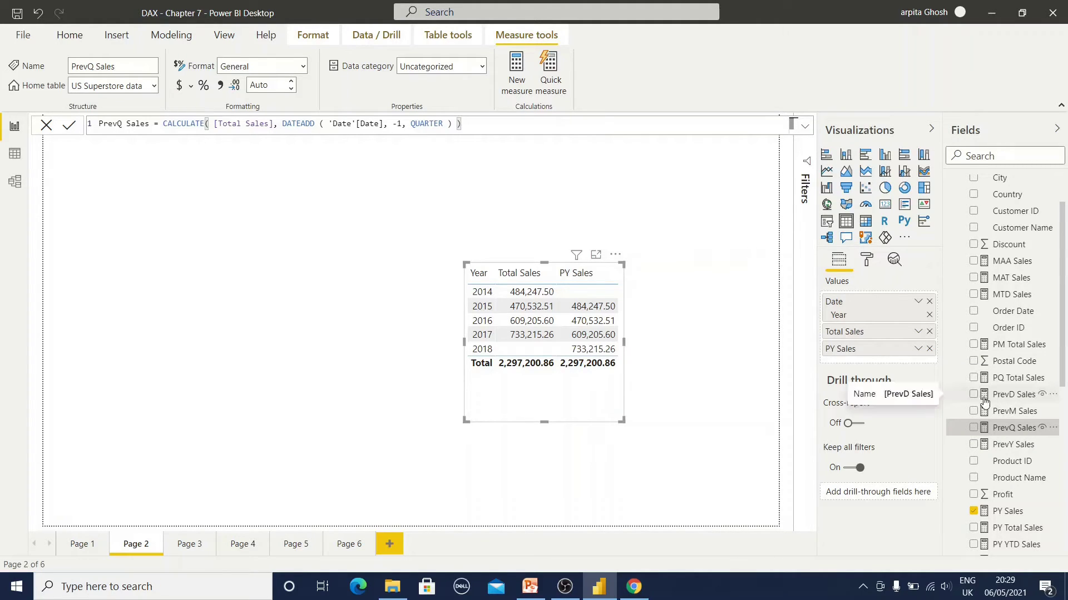
{"action": "left_click", "coordinate": [1014, 410]}
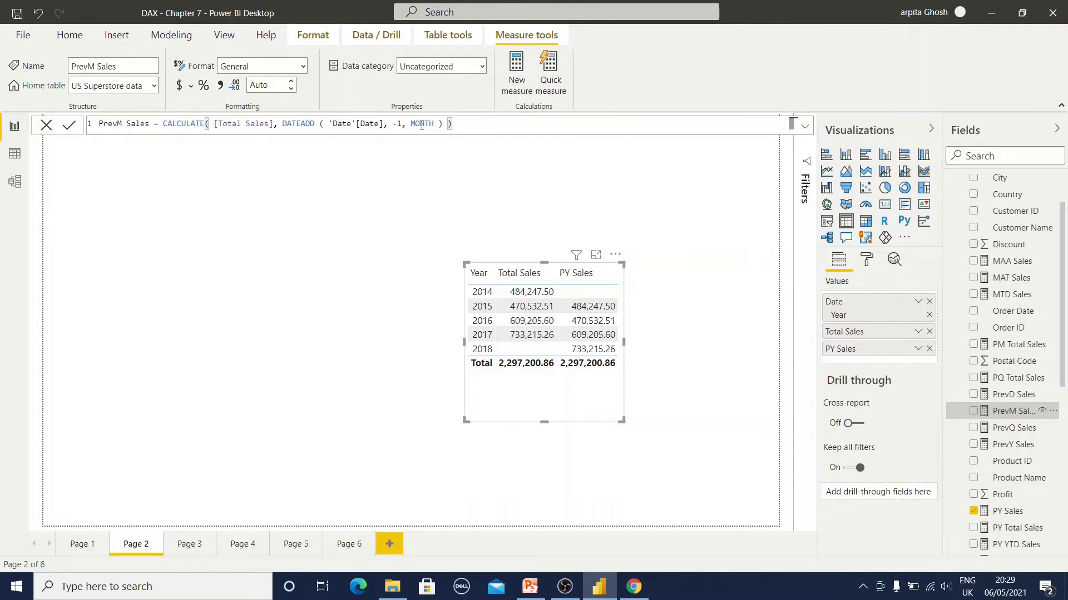
{"action": "mouse_move", "coordinate": [1014, 400]}
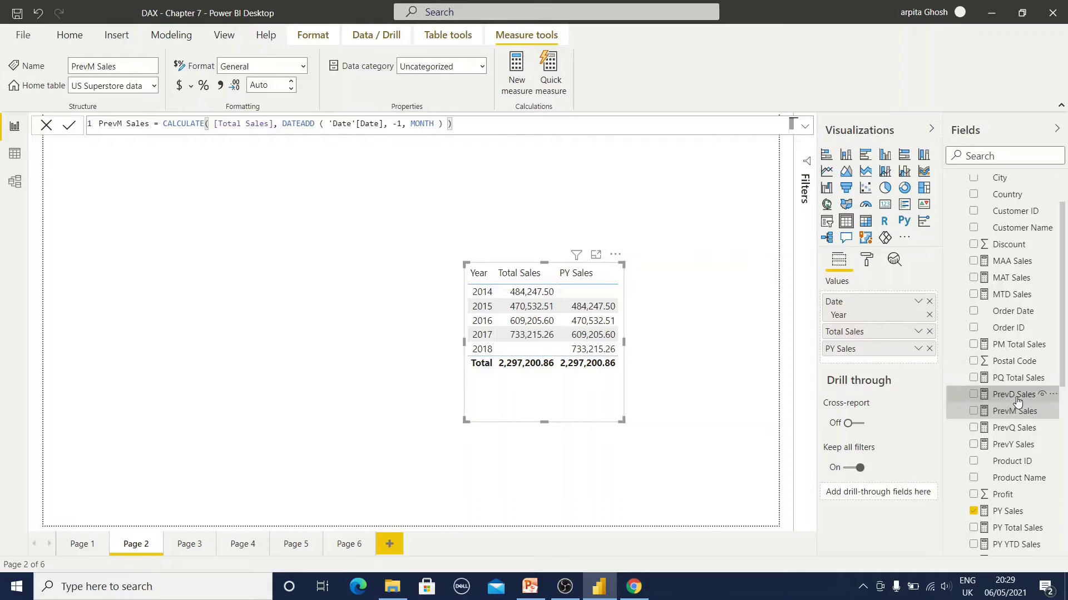
{"action": "left_click", "coordinate": [1014, 393]}
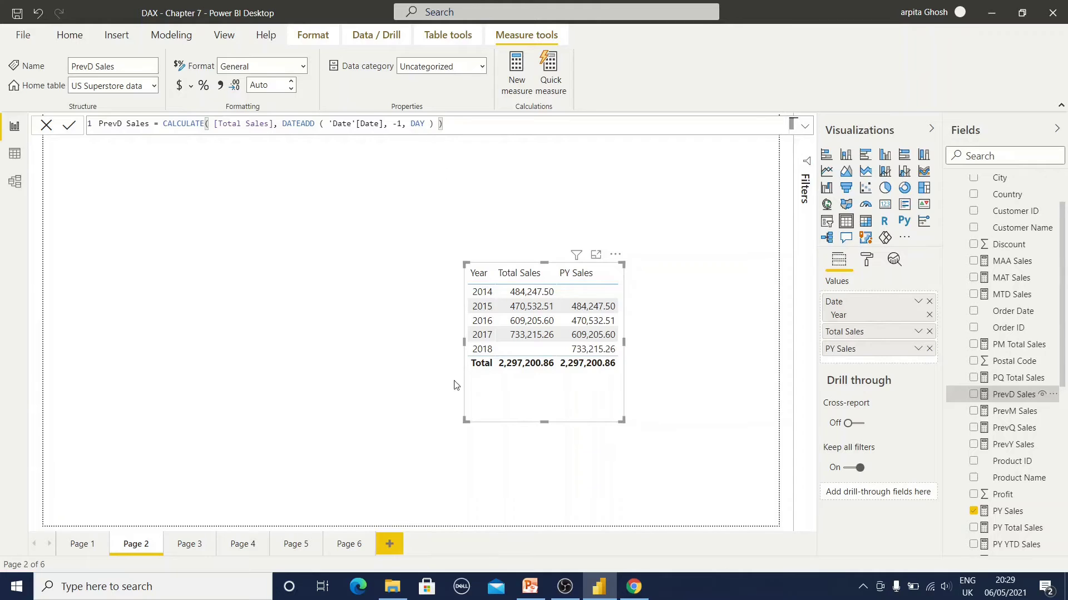
On the monthly page, review PY Total Sales then PM Total Sales PARALLELPERIOD formulas
{"action": "left_click", "coordinate": [243, 544]}
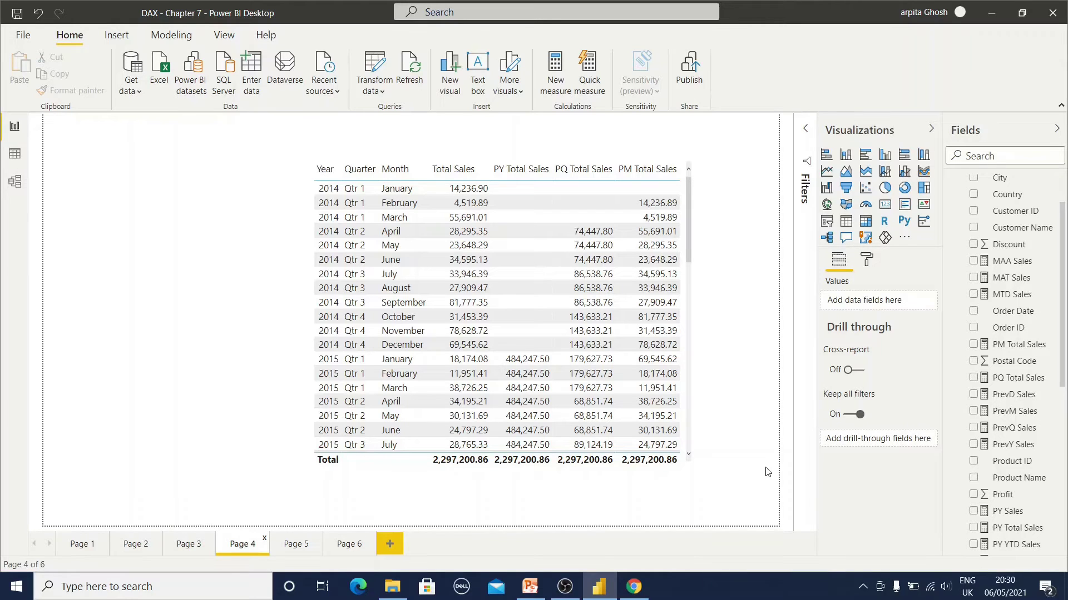
{"action": "mouse_move", "coordinate": [727, 293]}
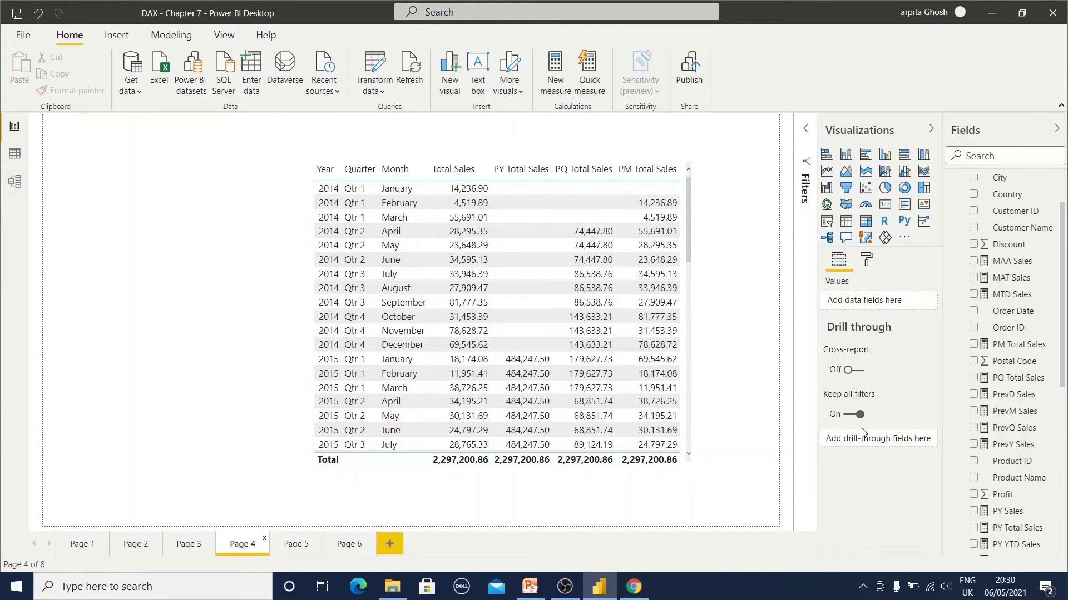
{"action": "left_click", "coordinate": [1015, 527]}
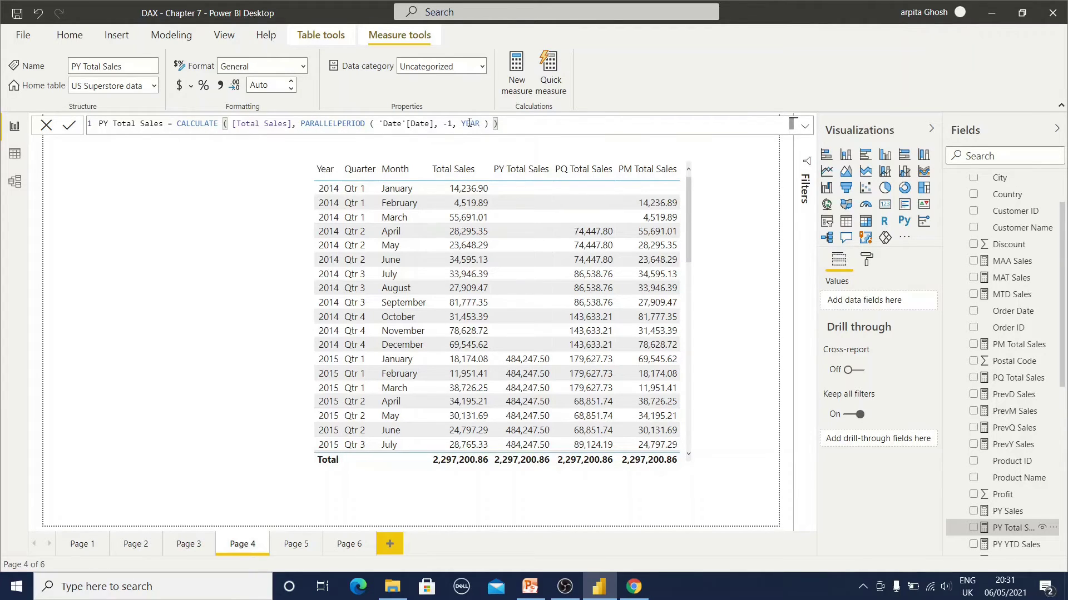
{"action": "mouse_move", "coordinate": [584, 169]}
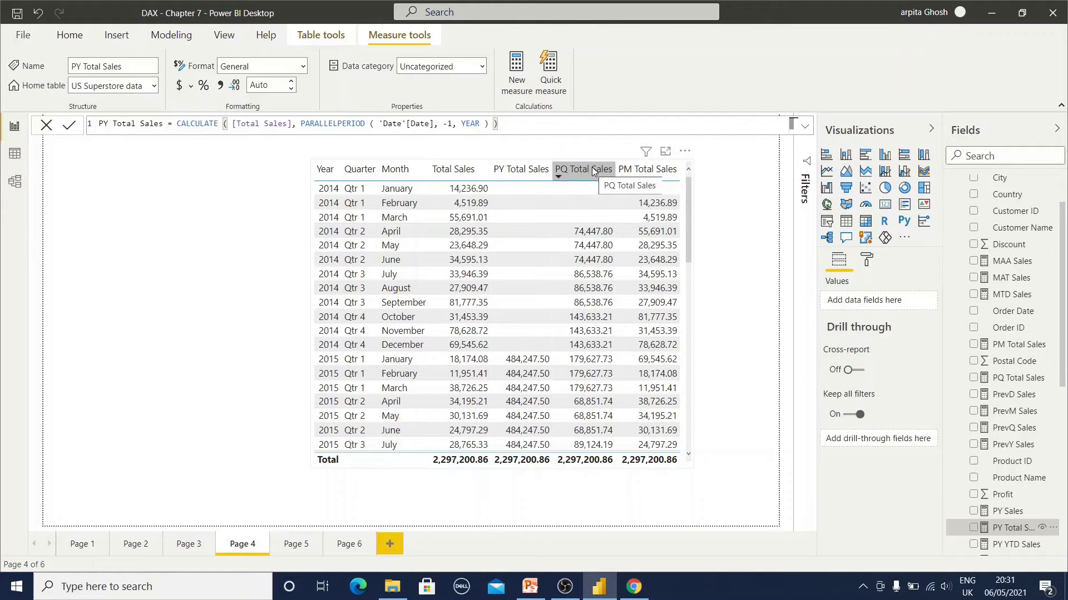
{"action": "mouse_move", "coordinate": [1020, 490]}
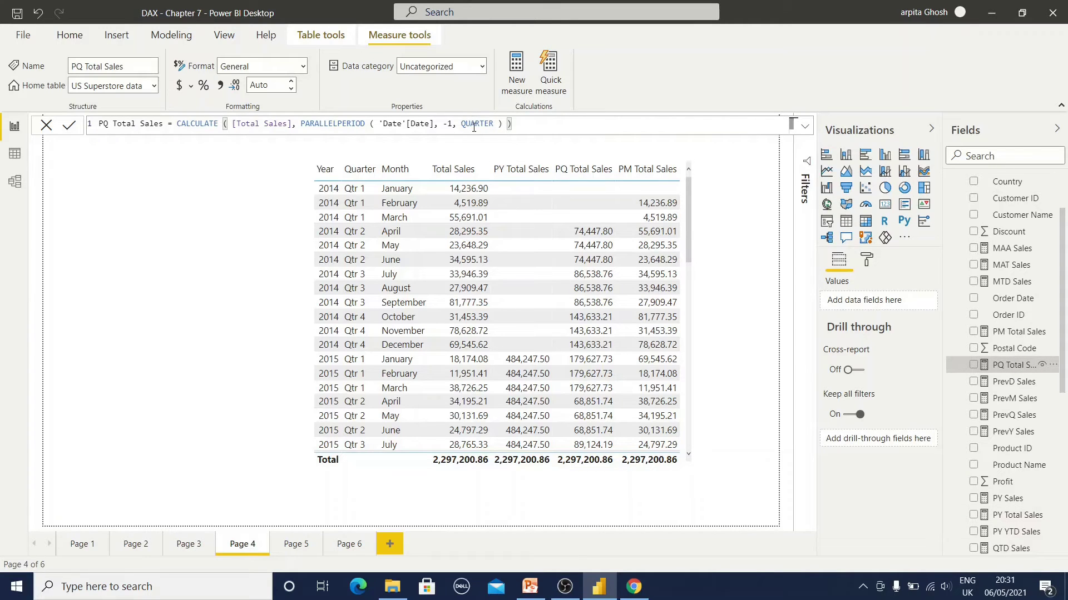
{"action": "left_click", "coordinate": [1015, 402]}
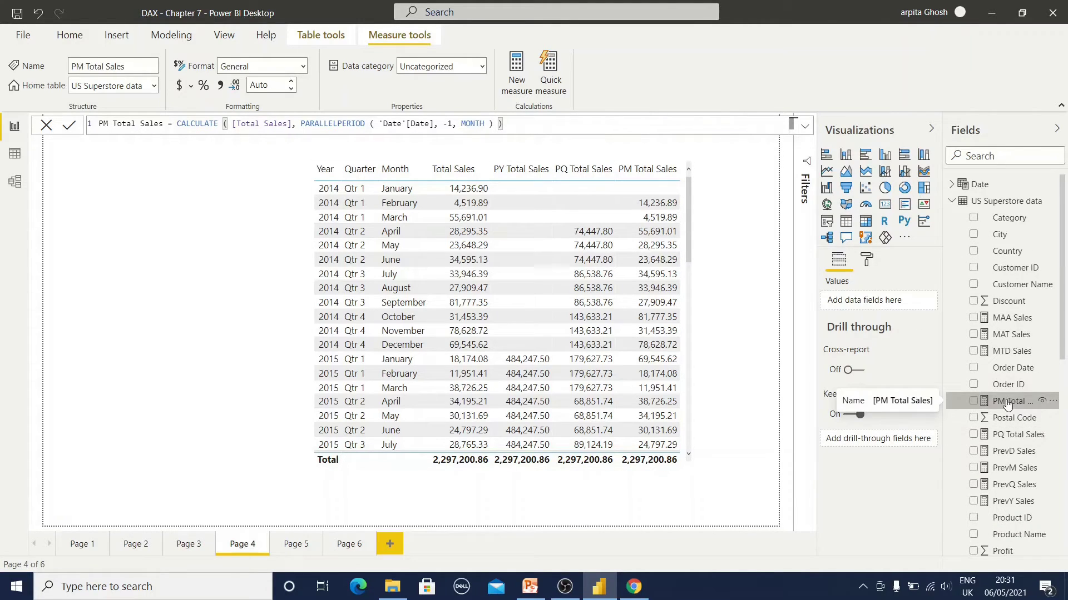
{"action": "mouse_move", "coordinate": [465, 123]}
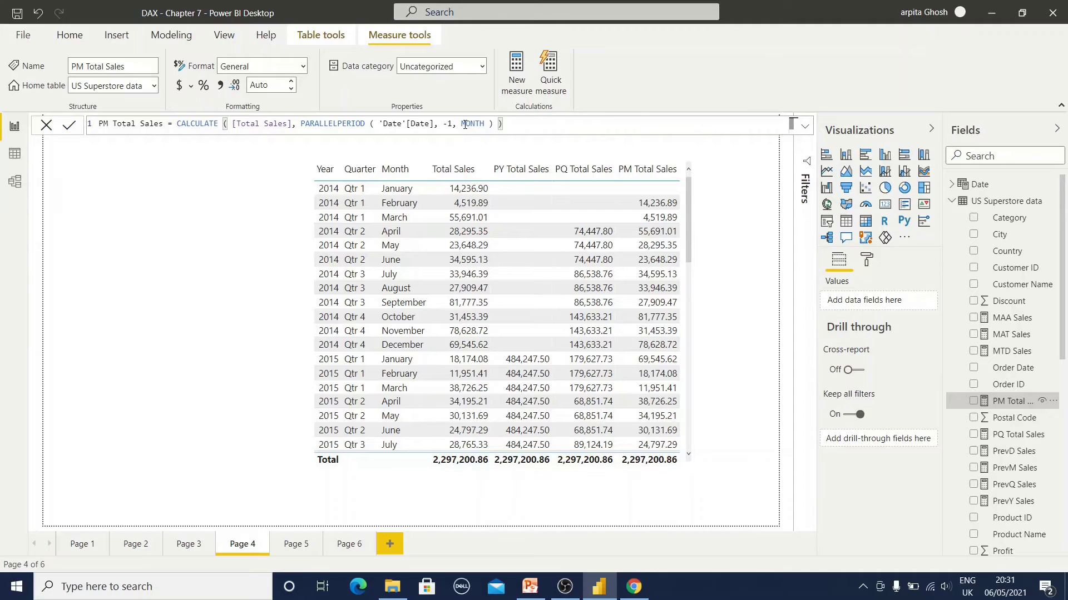
{"action": "mouse_move", "coordinate": [480, 140]}
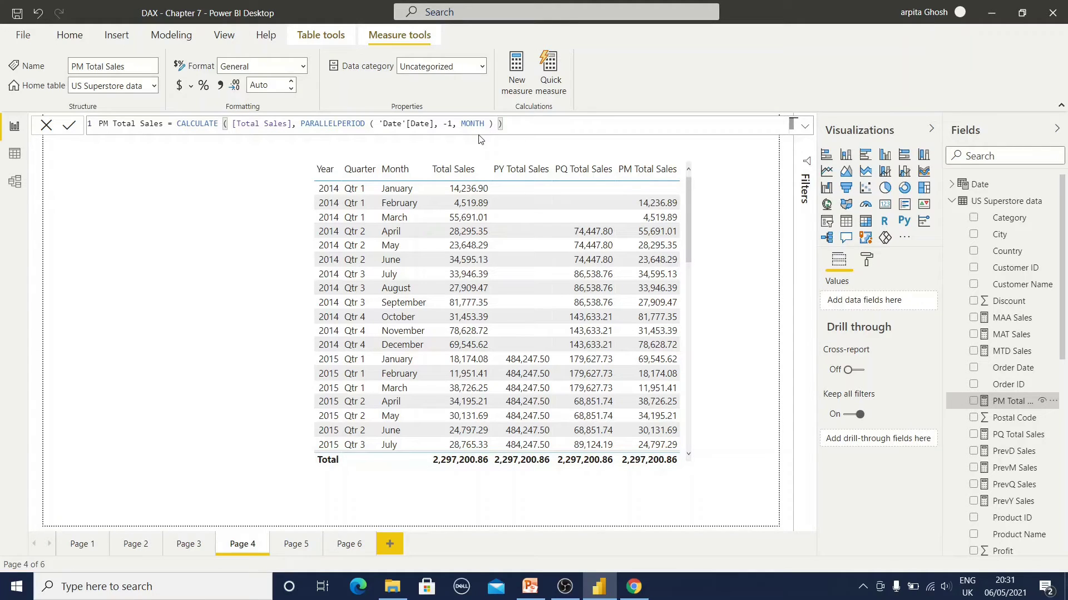
{"action": "mouse_move", "coordinate": [478, 126]}
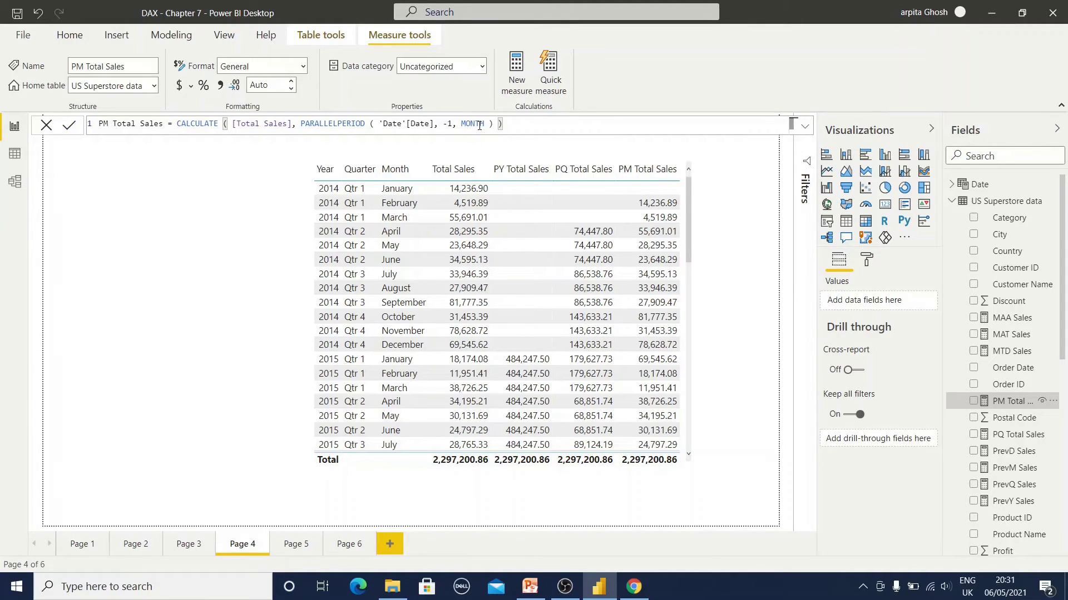
{"action": "mouse_move", "coordinate": [478, 144]}
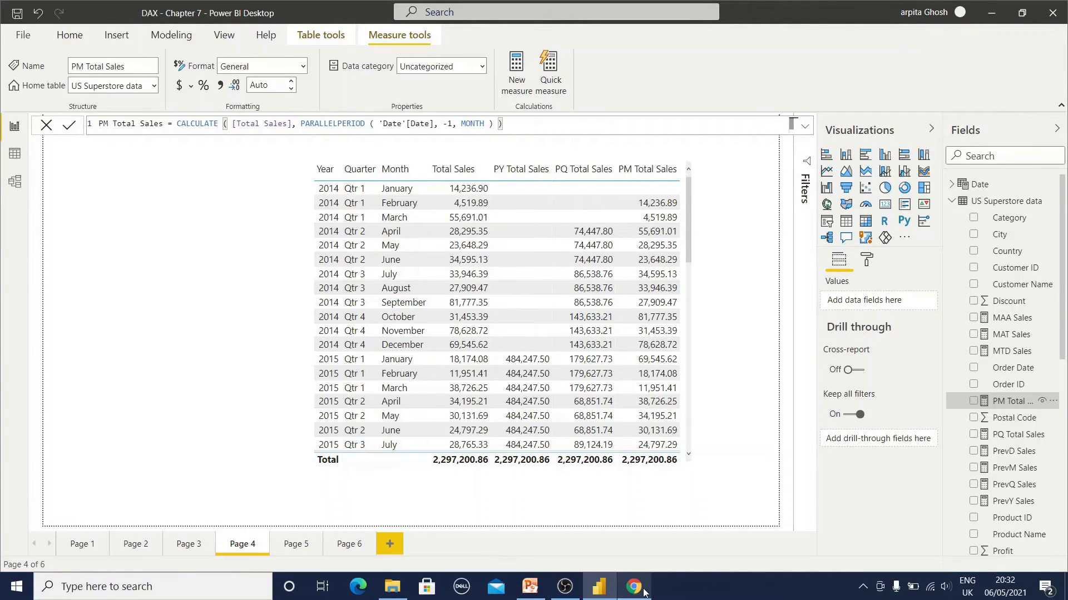
Go to Page 5's yearly YOY table and bring up the YOY Sales definition
{"action": "left_click", "coordinate": [295, 544]}
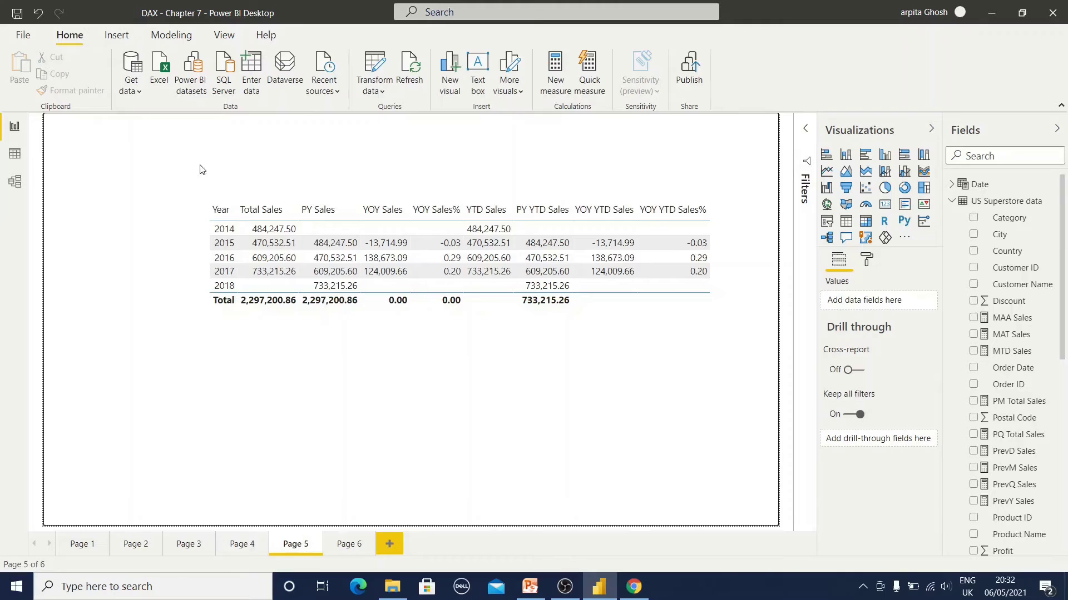
{"action": "left_click", "coordinate": [266, 327]}
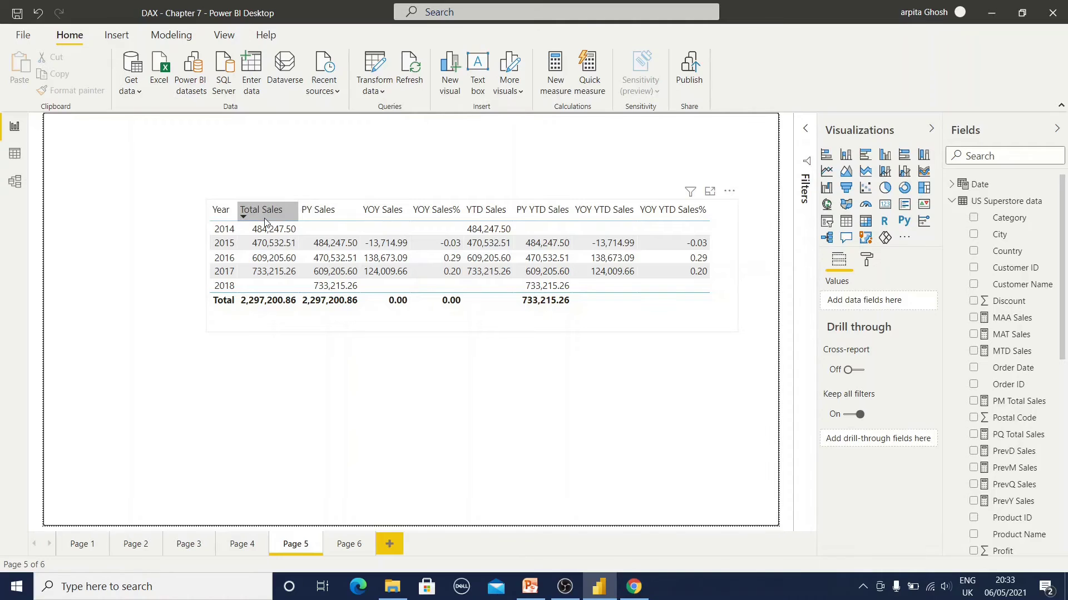
{"action": "mouse_move", "coordinate": [327, 210]}
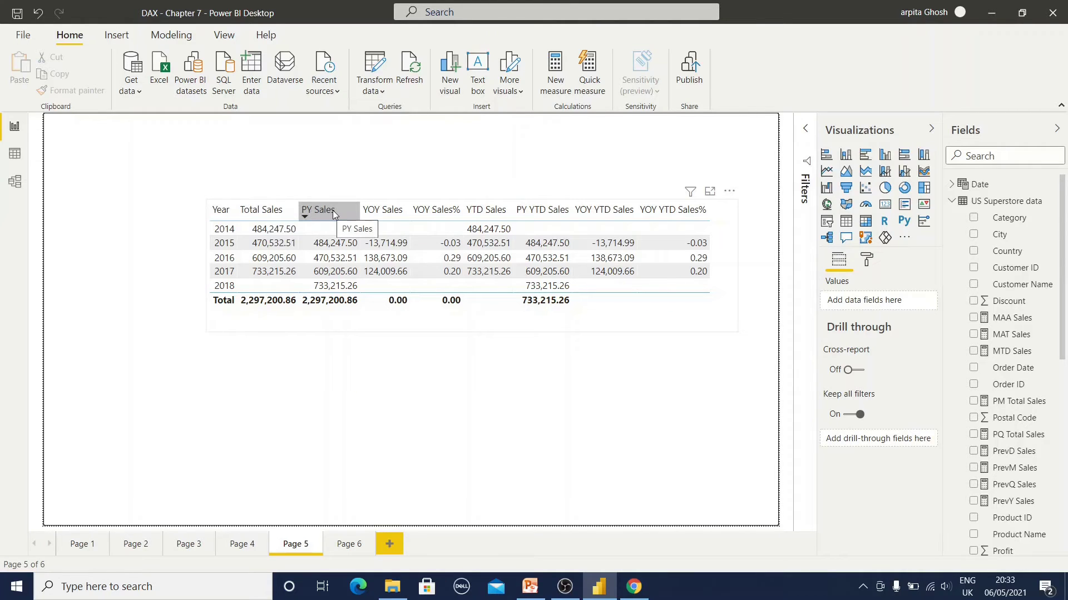
{"action": "mouse_move", "coordinate": [340, 215]}
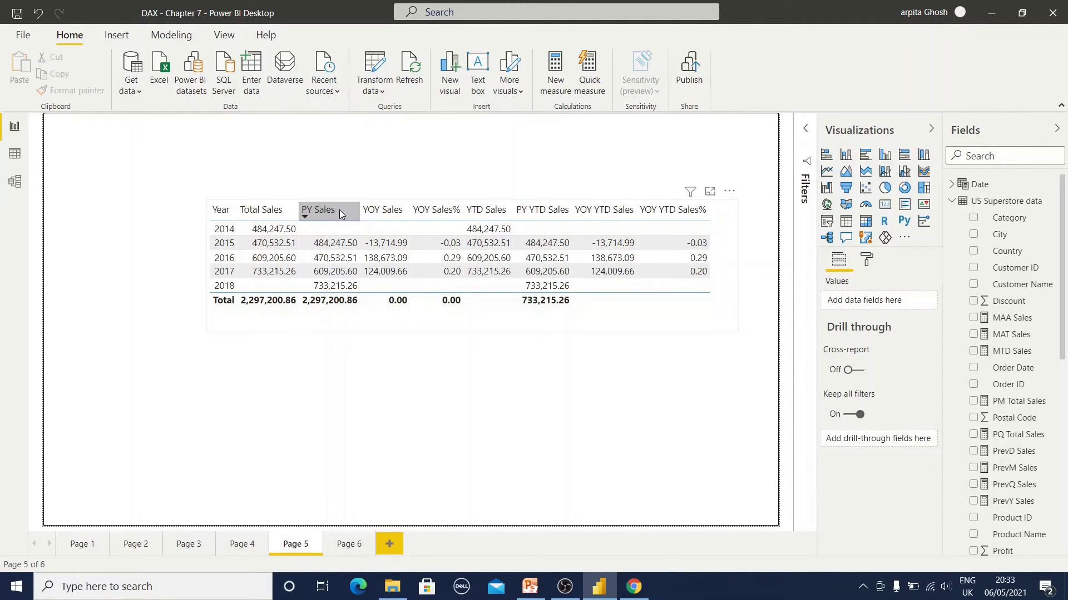
{"action": "mouse_move", "coordinate": [383, 210]}
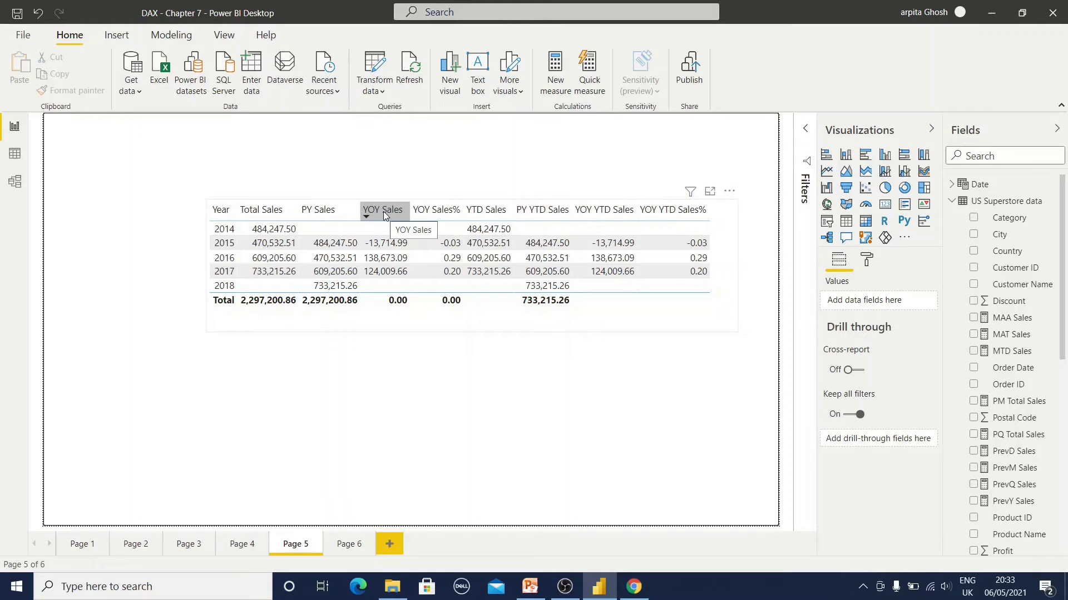
{"action": "mouse_move", "coordinate": [951, 505]}
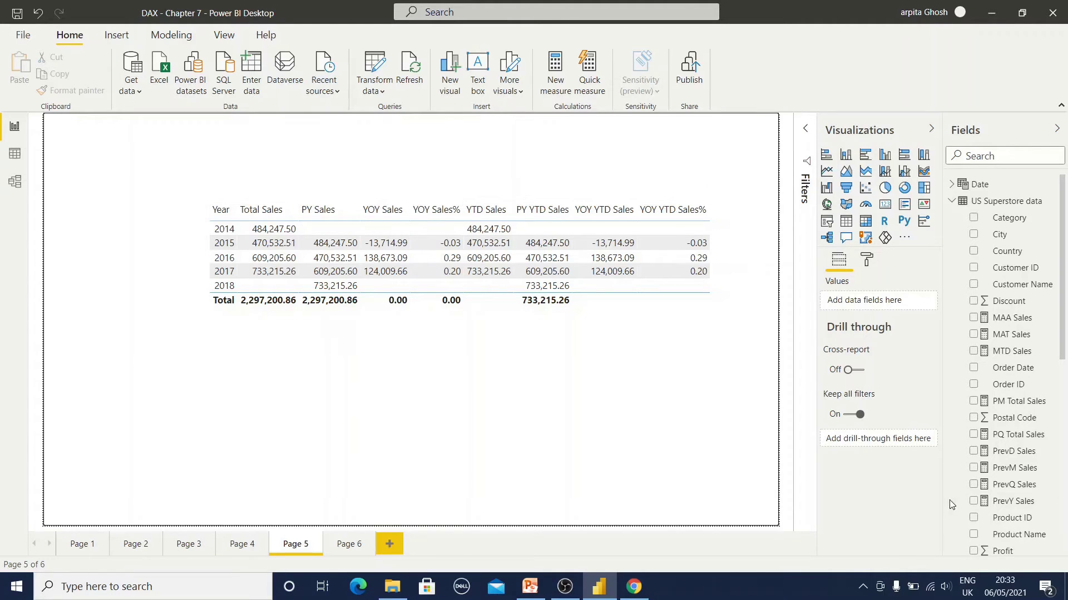
{"action": "scroll", "scroll_direction": "down", "scroll_amount": 3}
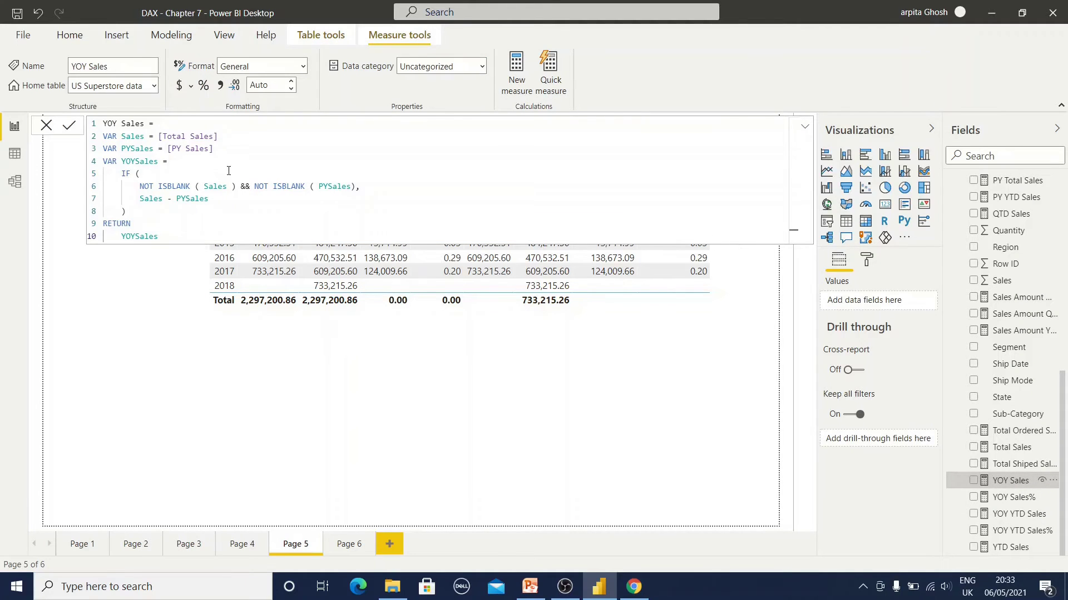
{"action": "mouse_move", "coordinate": [134, 136]}
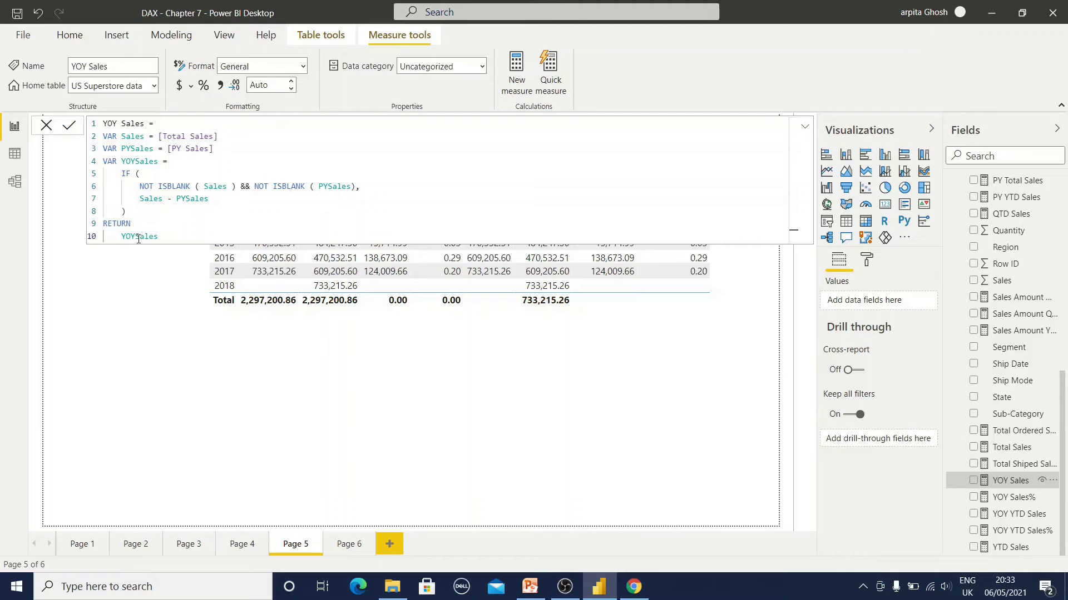
{"action": "mouse_move", "coordinate": [767, 438]}
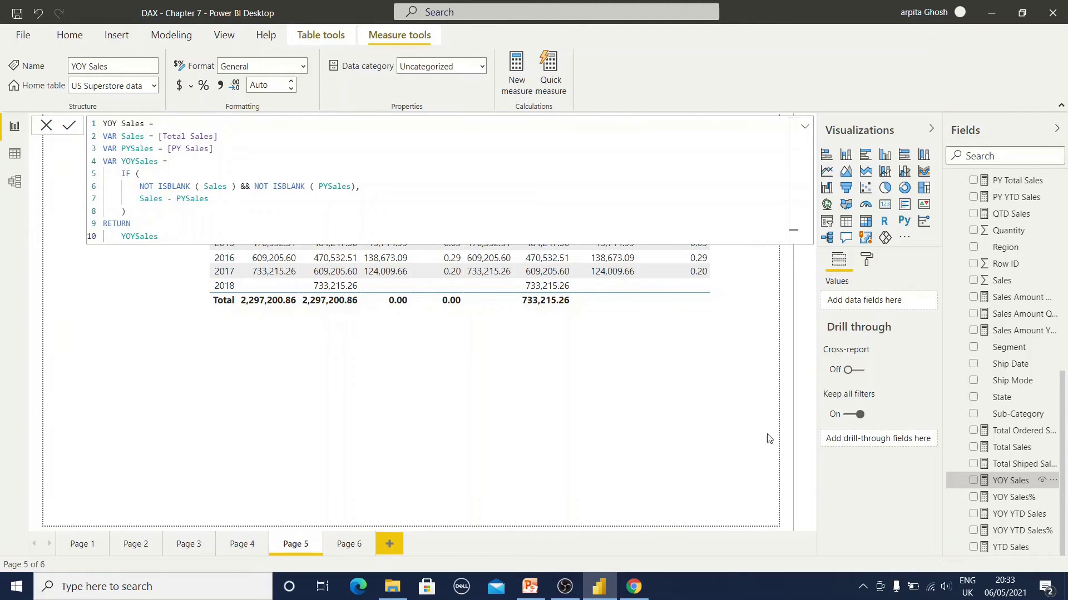
Show the YOY Sales% formula dividing YOY Sales by PY Sales
{"action": "left_click", "coordinate": [1011, 497]}
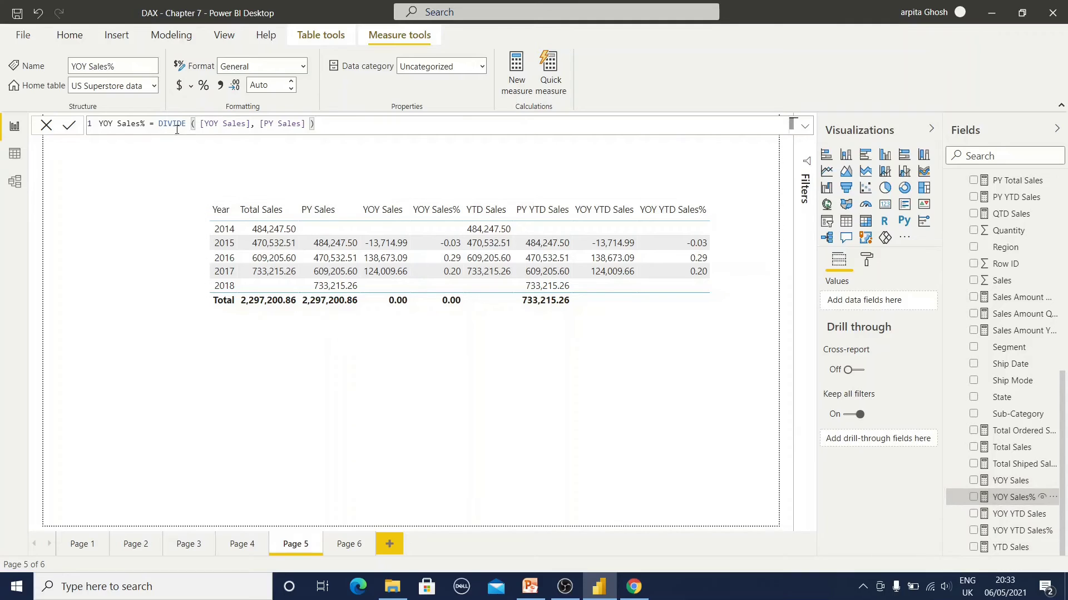
{"action": "mouse_move", "coordinate": [310, 147]}
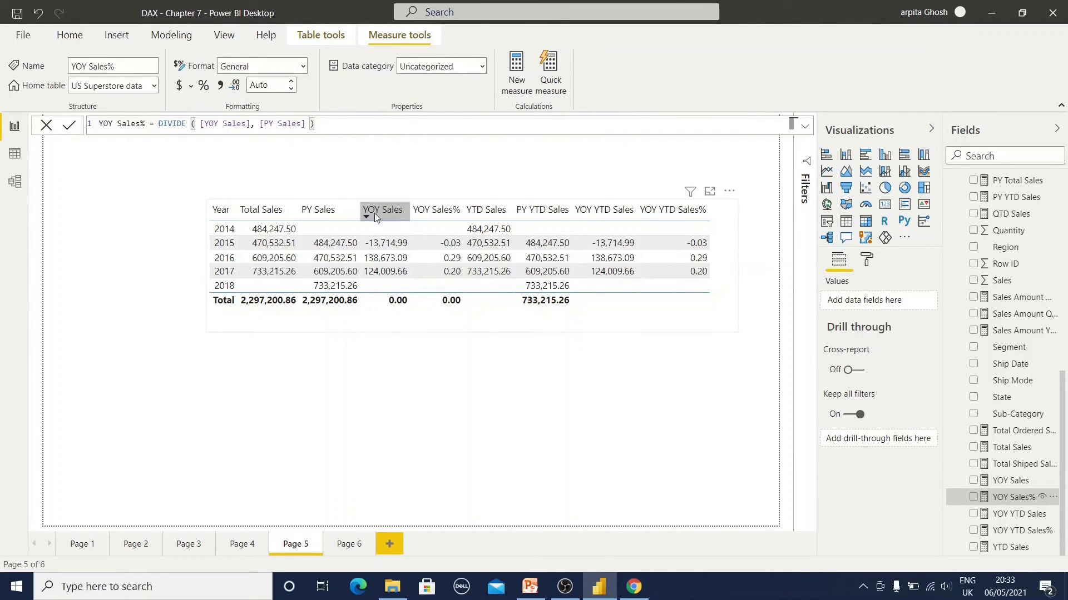
{"action": "mouse_move", "coordinate": [487, 210]}
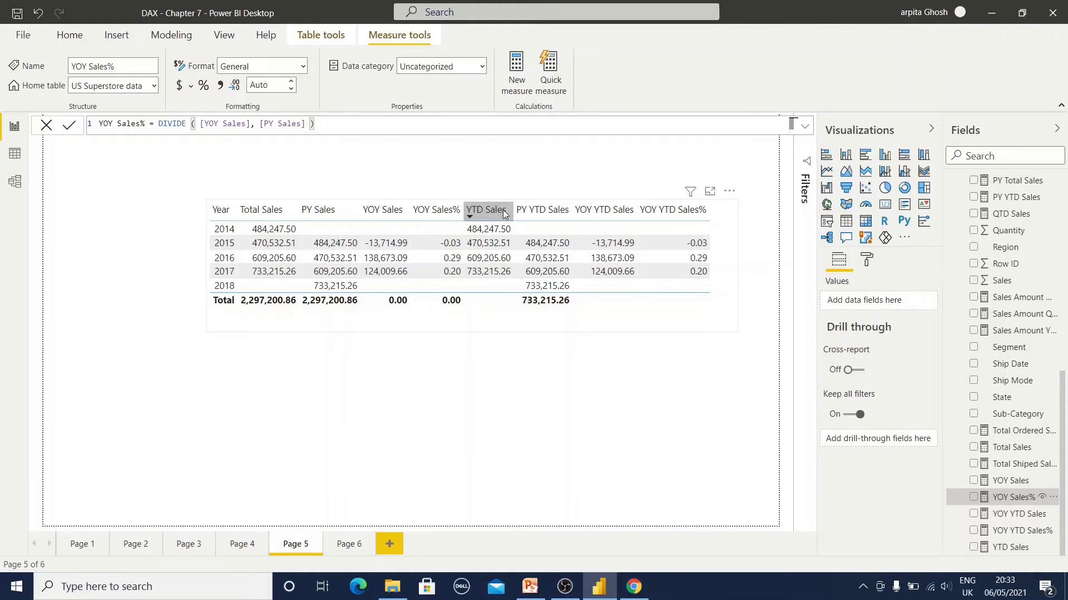
{"action": "mouse_move", "coordinate": [486, 210]}
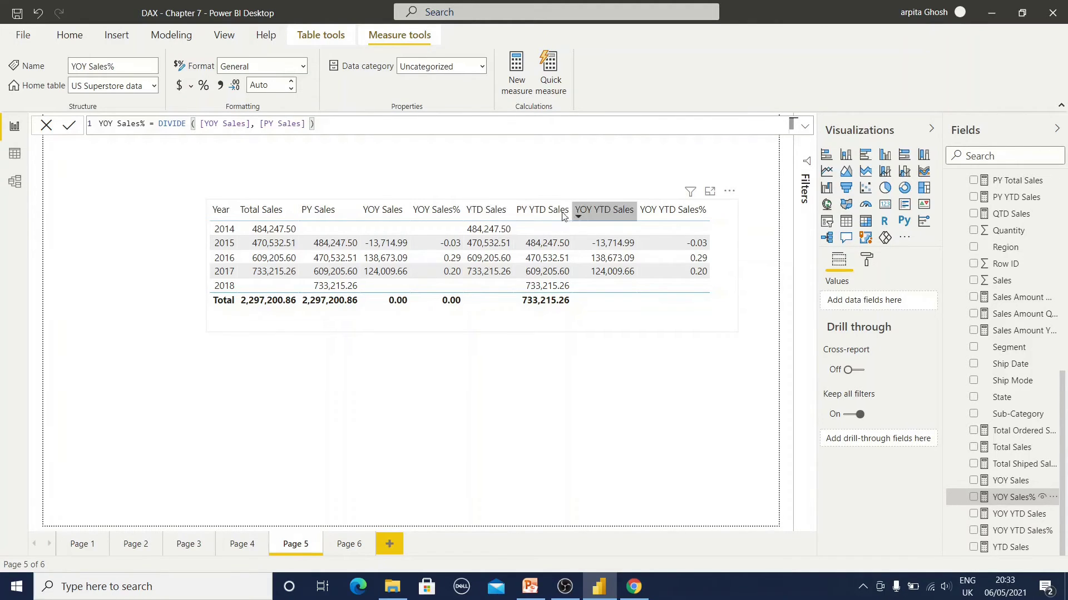
{"action": "mouse_move", "coordinate": [542, 209]}
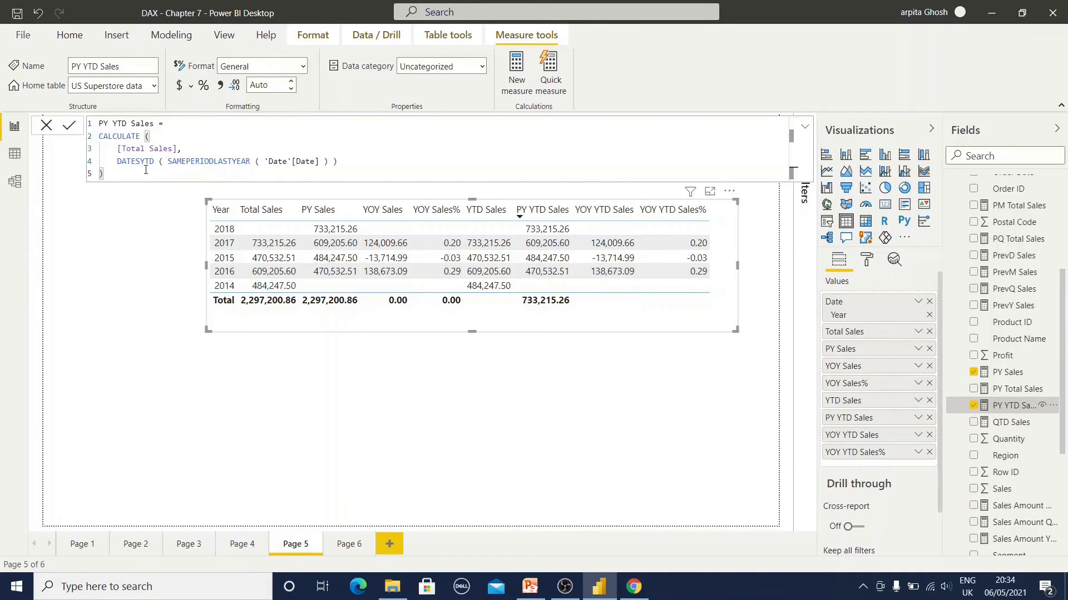
{"action": "mouse_move", "coordinate": [186, 172]}
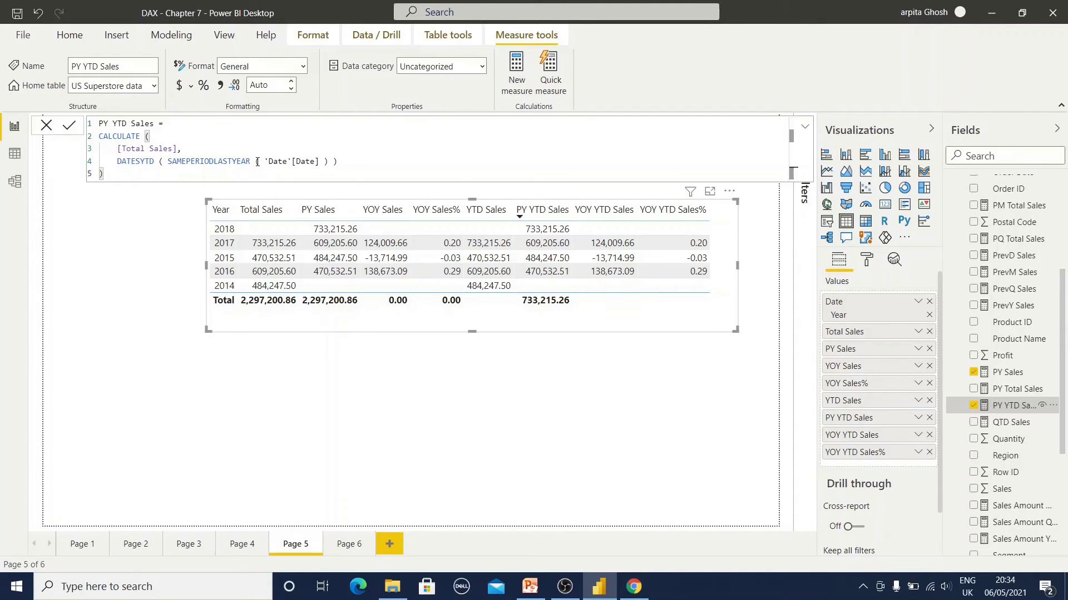
{"action": "mouse_move", "coordinate": [542, 210]}
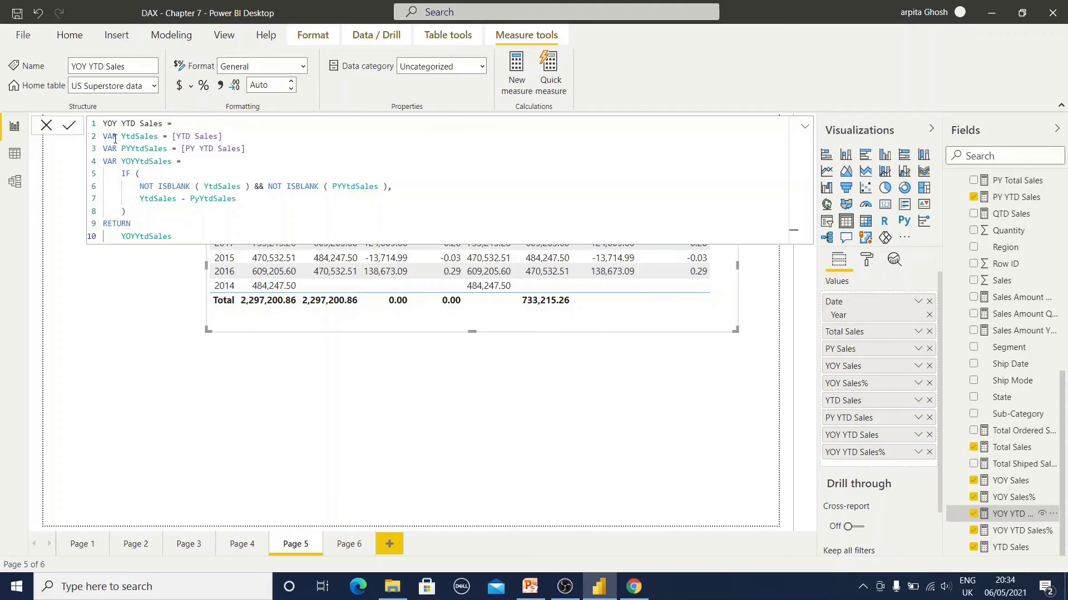
Show the YOY YTD Sales% formula dividing YOY YTD Sales by PY YTD Sales
{"action": "left_click", "coordinate": [112, 197]}
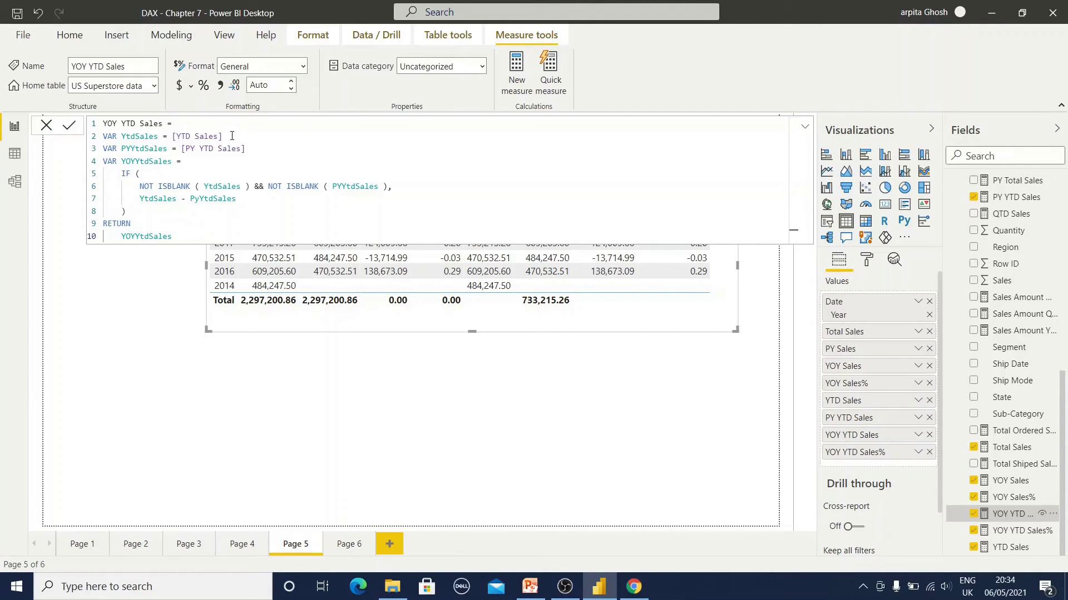
{"action": "mouse_move", "coordinate": [254, 148]}
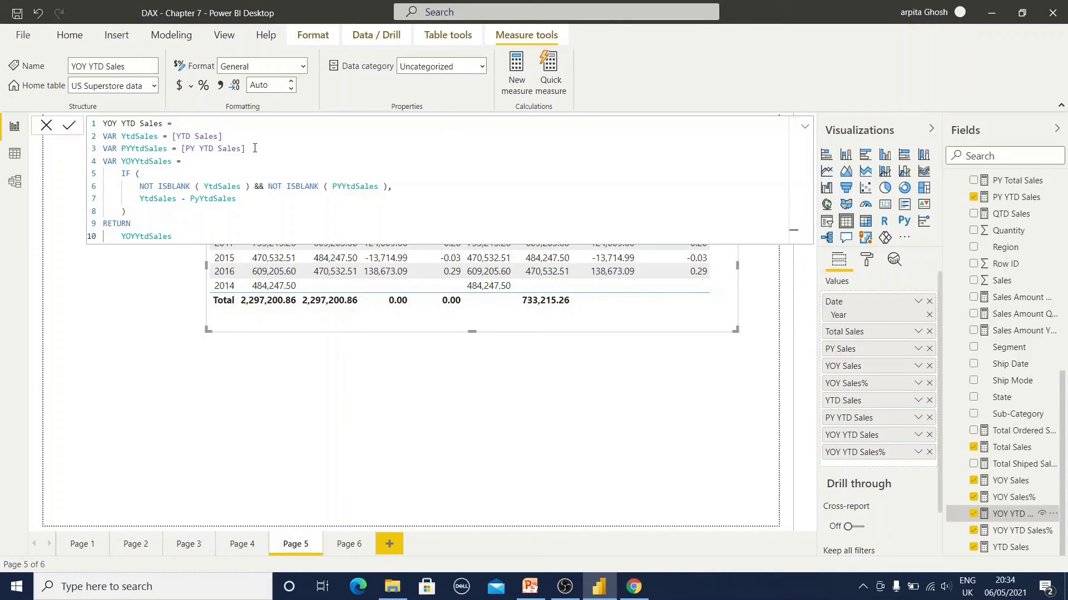
{"action": "mouse_move", "coordinate": [227, 239]}
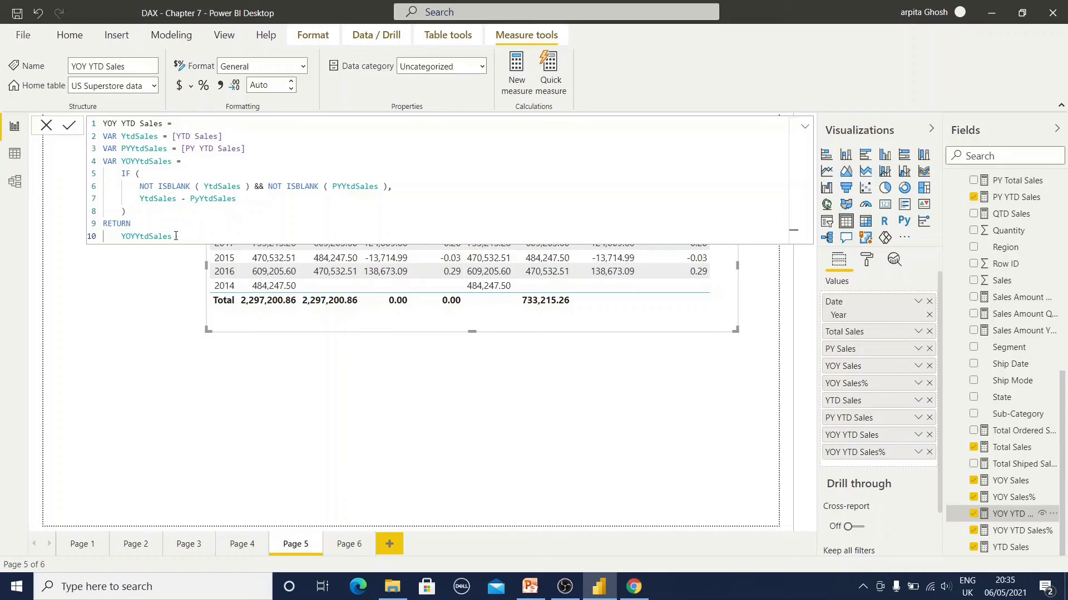
{"action": "left_click", "coordinate": [1014, 531]}
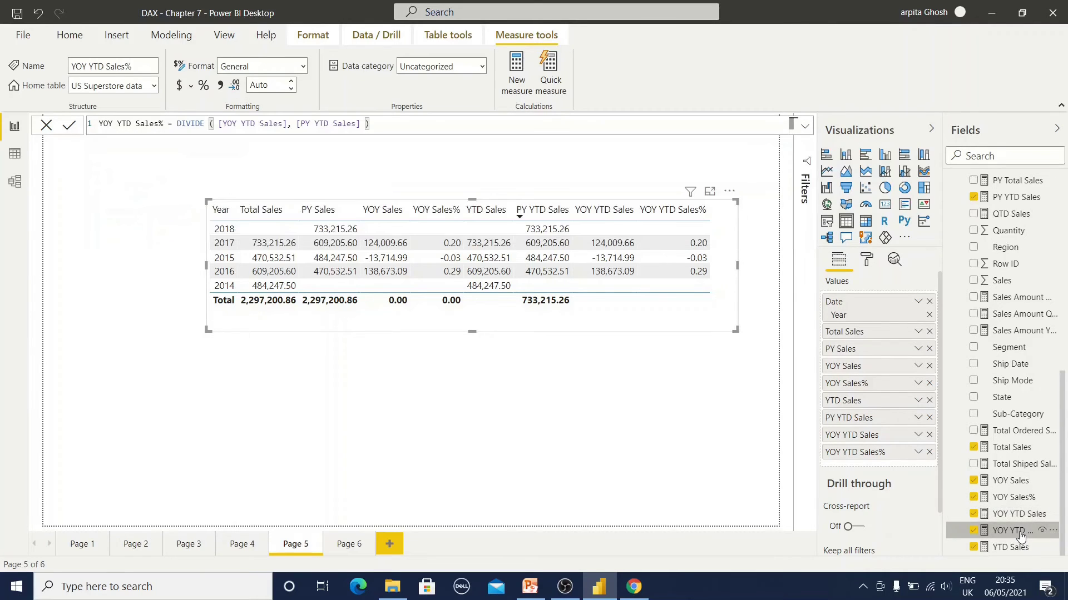
{"action": "mouse_move", "coordinate": [206, 141]}
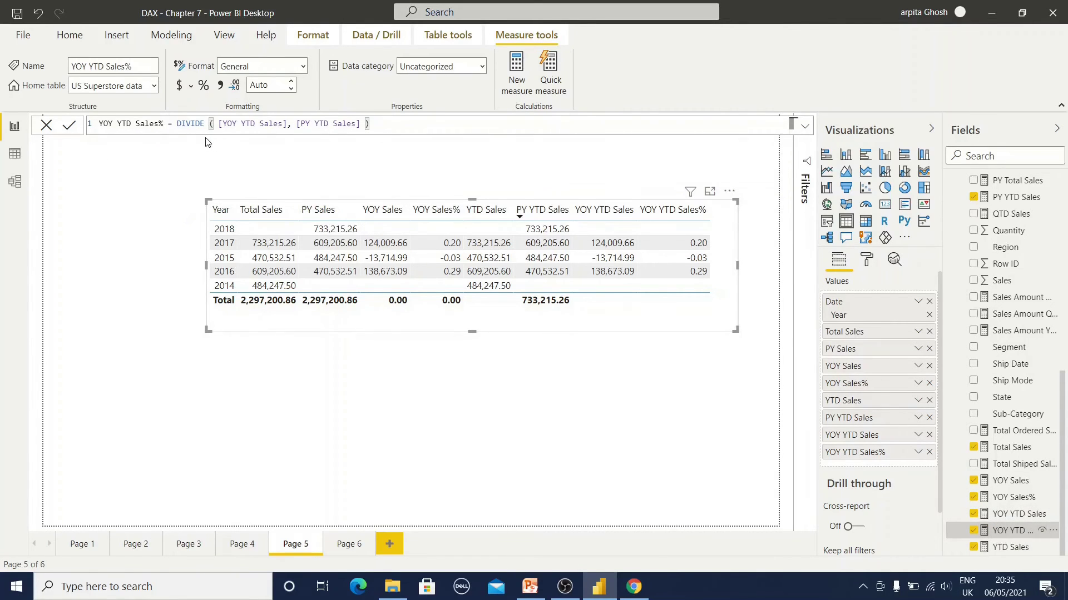
{"action": "mouse_move", "coordinate": [257, 123]}
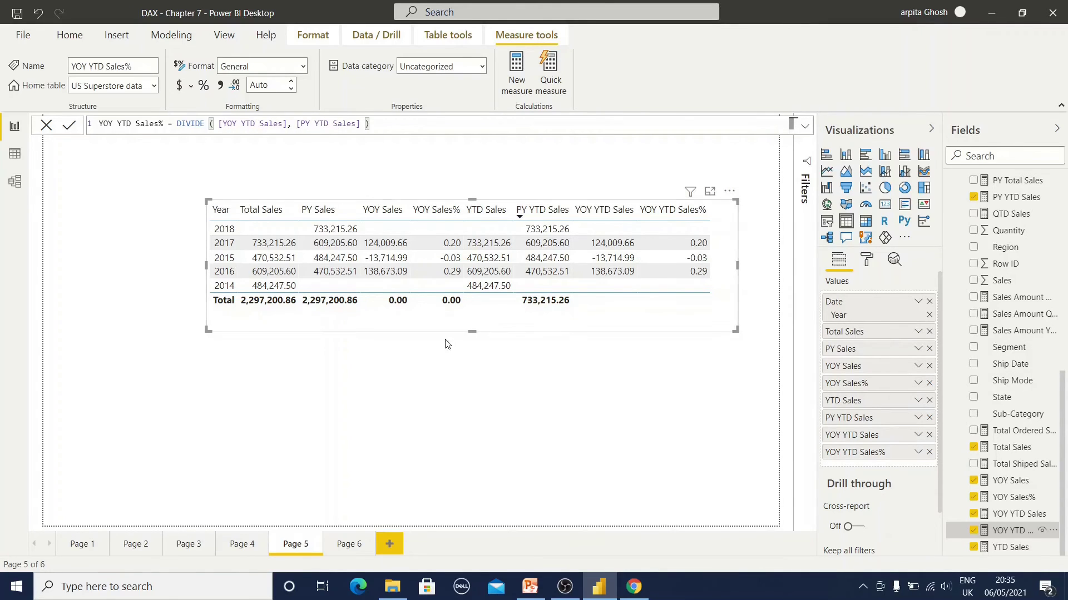
{"action": "mouse_move", "coordinate": [342, 331]}
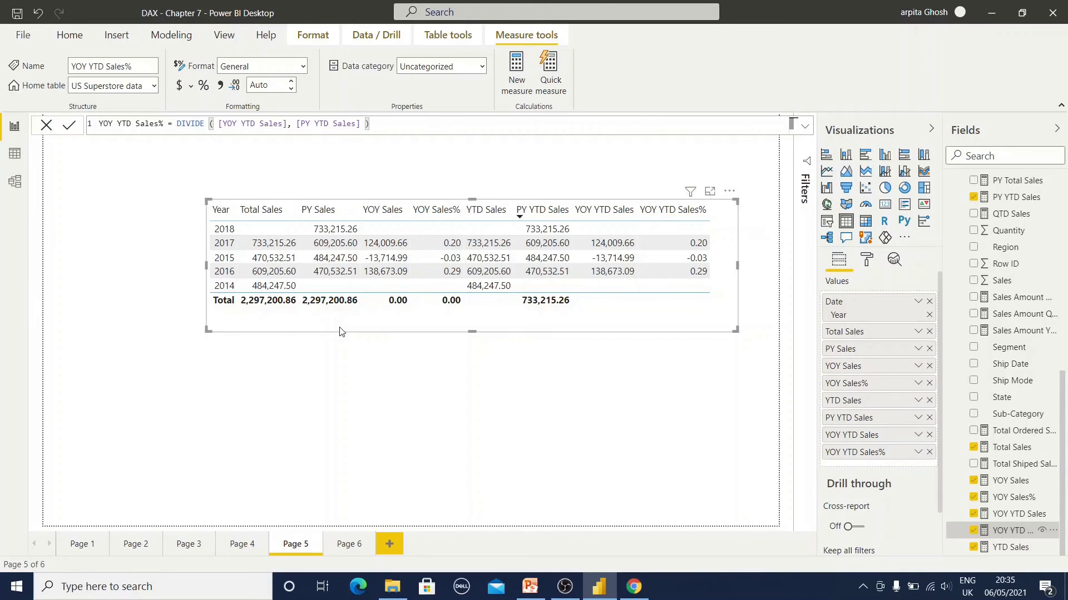
{"action": "mouse_move", "coordinate": [648, 337]}
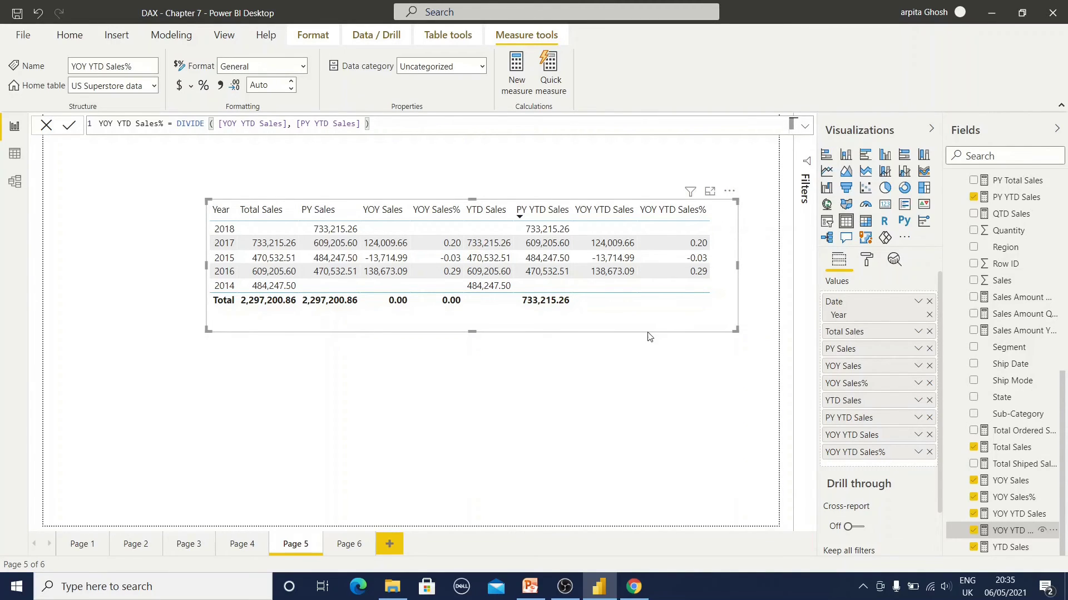
Go to Page 6 and select the monthly MAT and MAA Sales table
{"action": "left_click", "coordinate": [348, 544]}
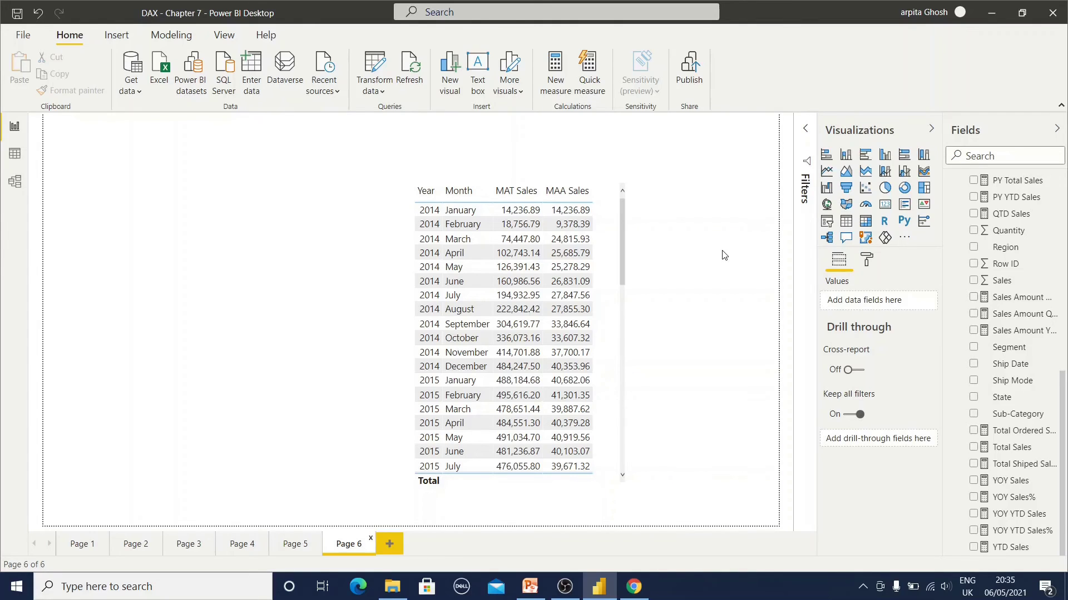
{"action": "mouse_move", "coordinate": [718, 250]}
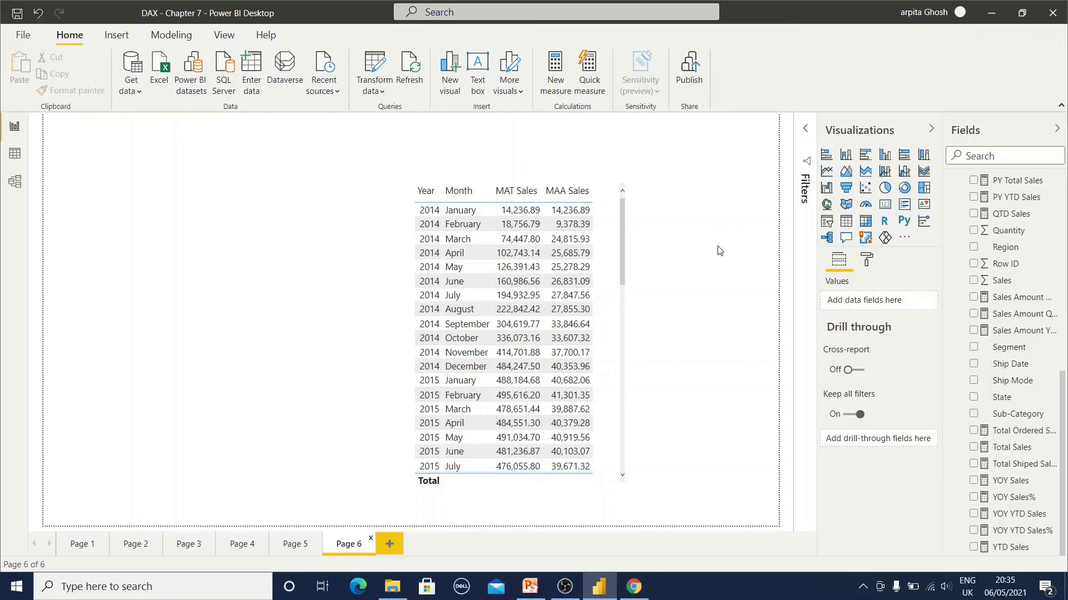
{"action": "mouse_move", "coordinate": [782, 274]}
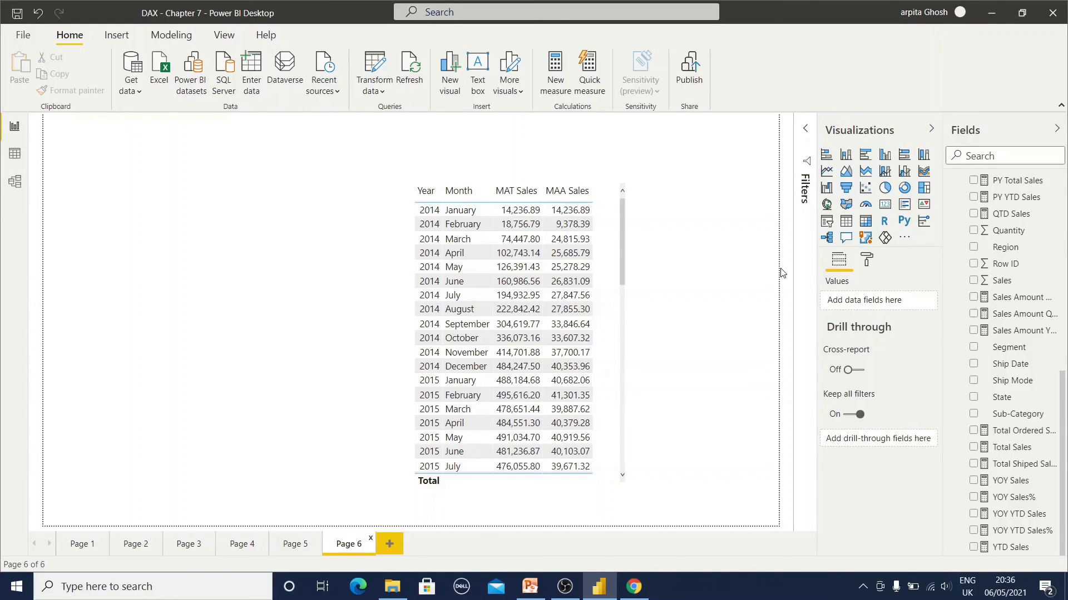
{"action": "left_click", "coordinate": [566, 210]}
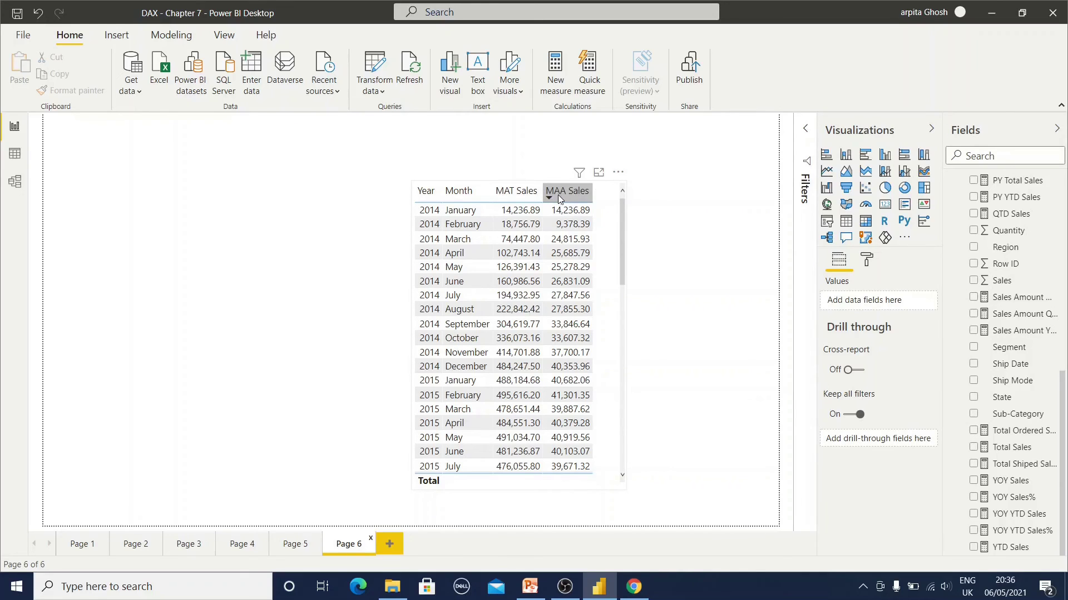
{"action": "mouse_move", "coordinate": [571, 203]}
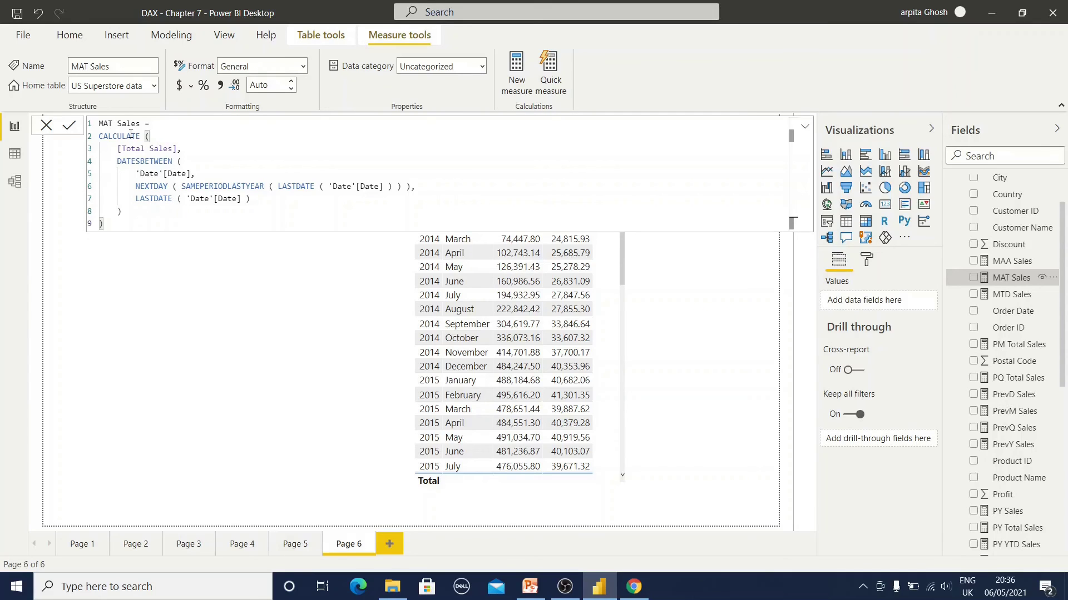
{"action": "mouse_move", "coordinate": [125, 165]}
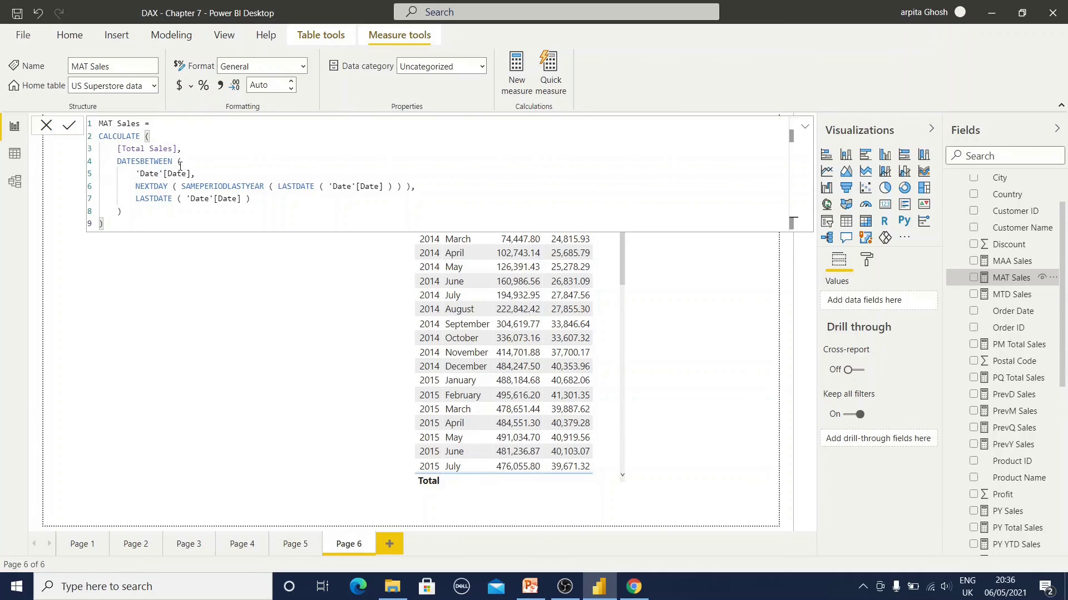
{"action": "mouse_move", "coordinate": [232, 186]}
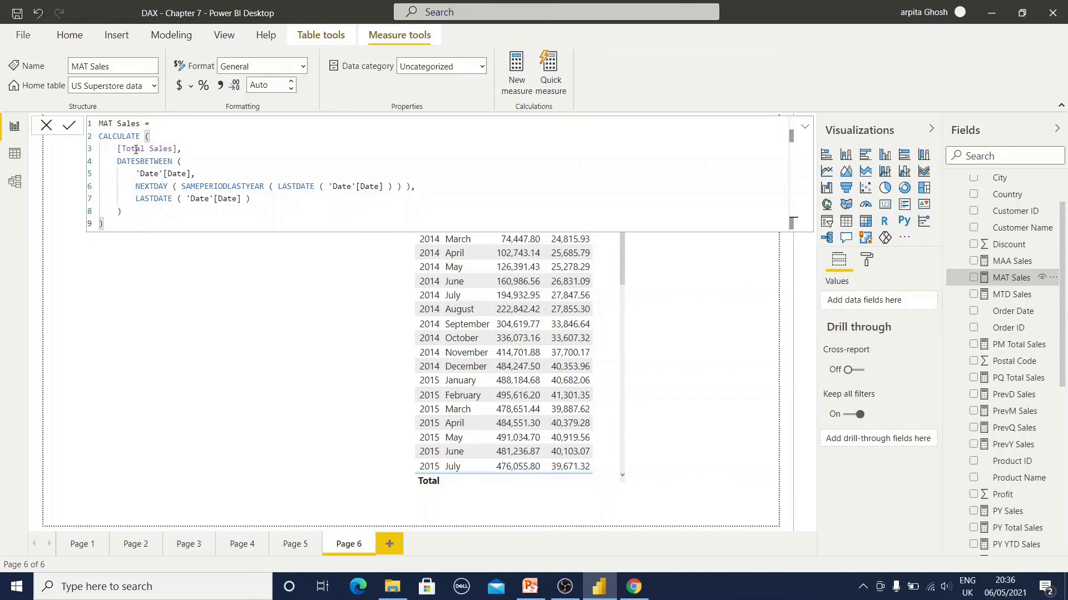
Review the MAA Sales measure: Total Sales divided by distinct year-months within DATESINPERIOD
{"action": "left_click", "coordinate": [1012, 260]}
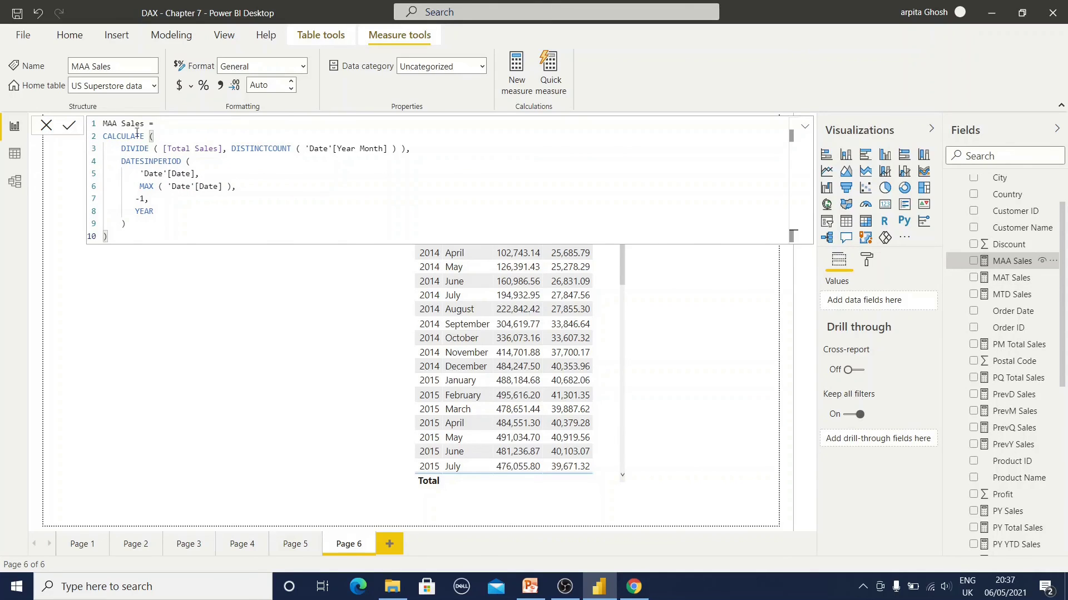
{"action": "mouse_move", "coordinate": [136, 148]}
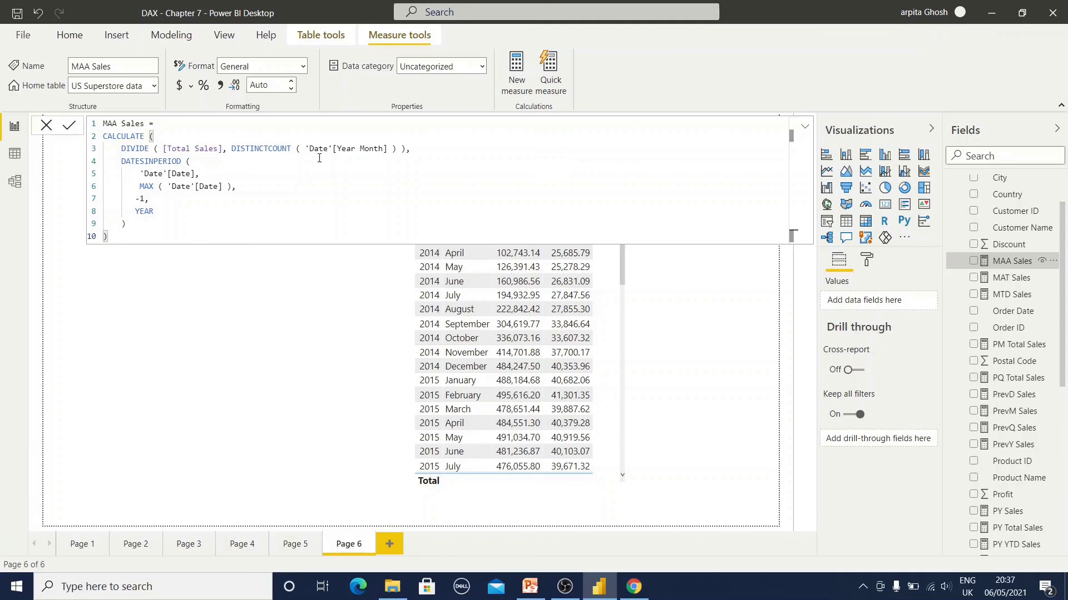
{"action": "mouse_move", "coordinate": [202, 182]}
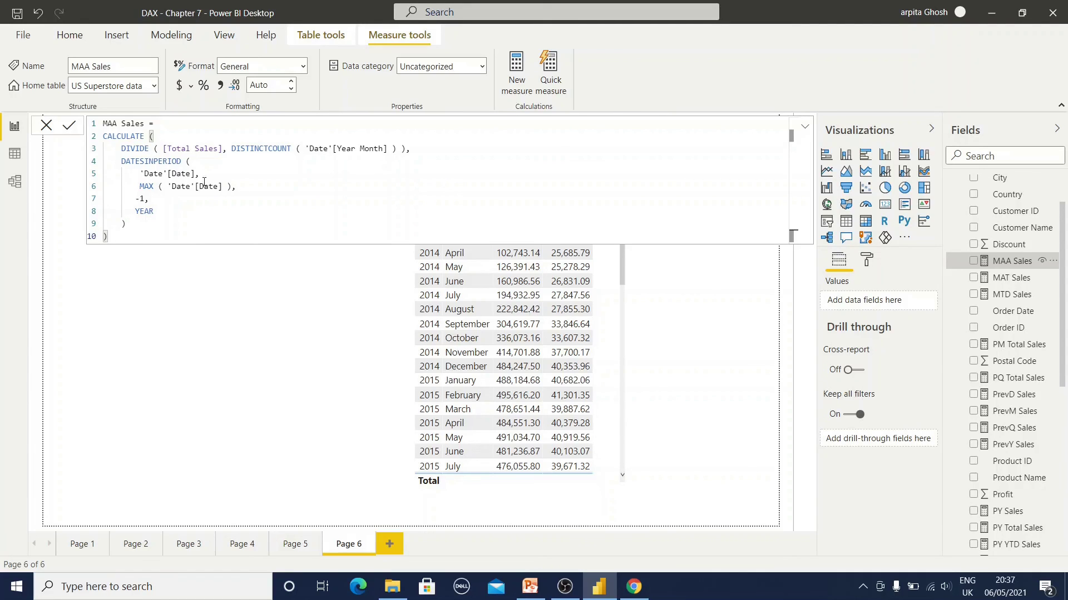
{"action": "mouse_move", "coordinate": [198, 259]}
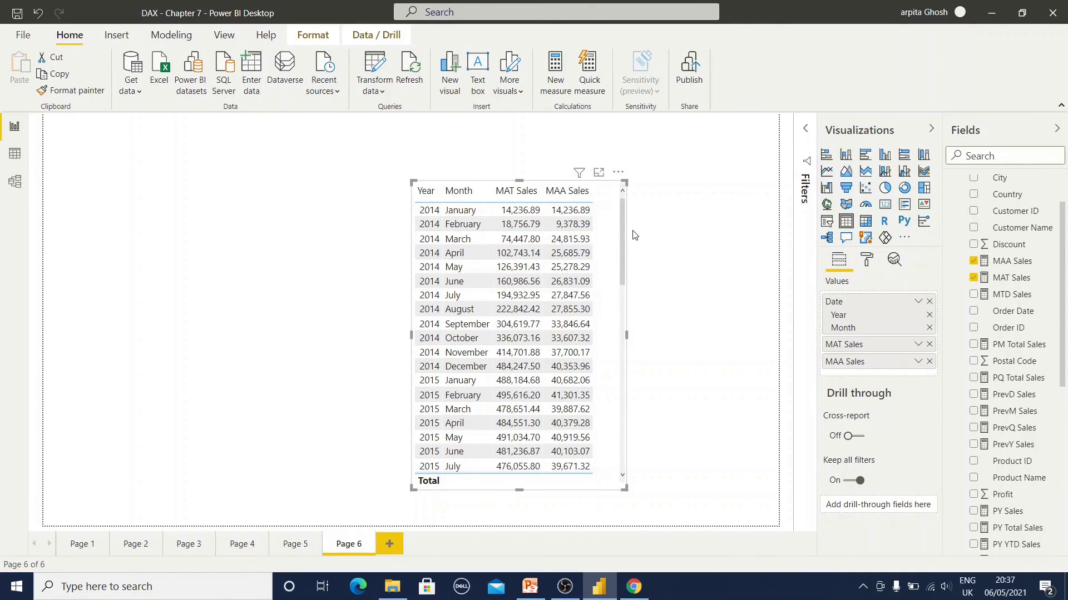
{"action": "mouse_move", "coordinate": [610, 219]}
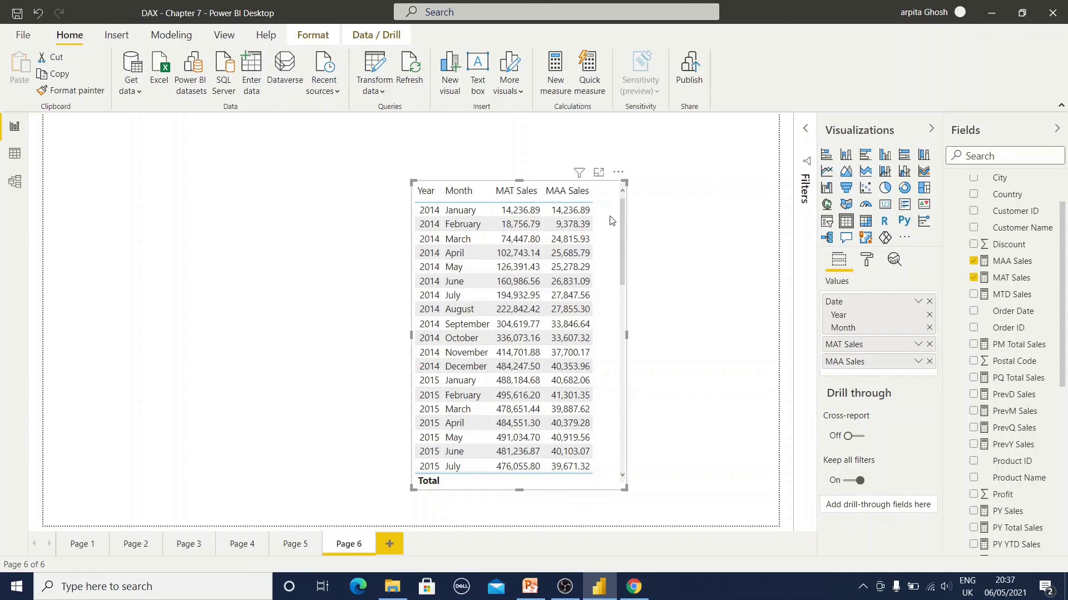
{"action": "mouse_move", "coordinate": [599, 219]}
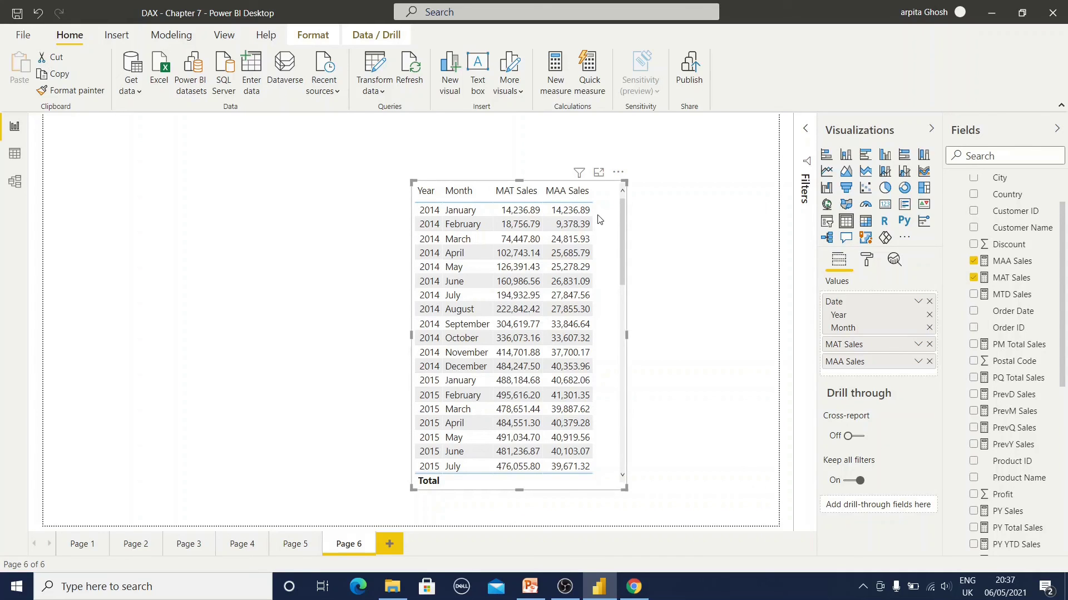